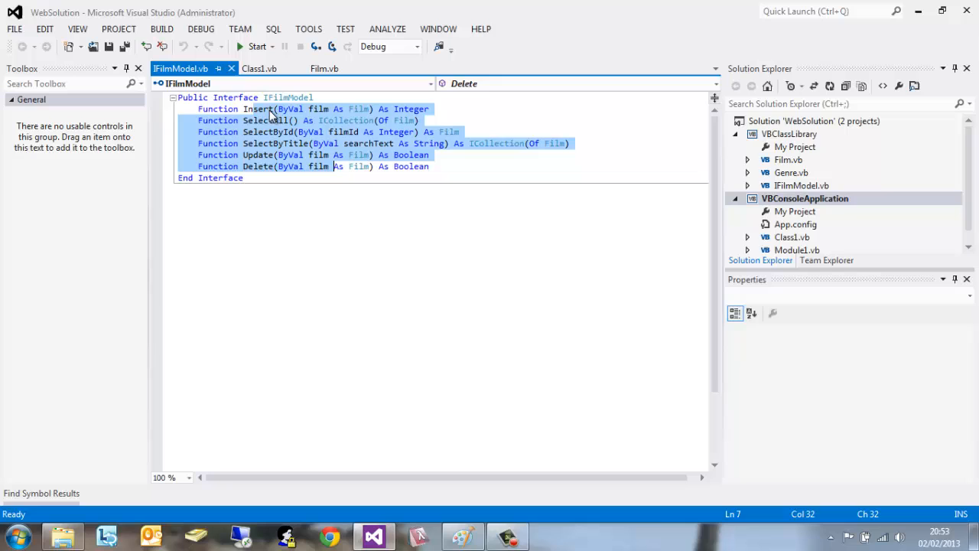
- Add a class file named CollectionFilmModel to the VBClassLibrary project via Add > Class
left_click(362, 177)
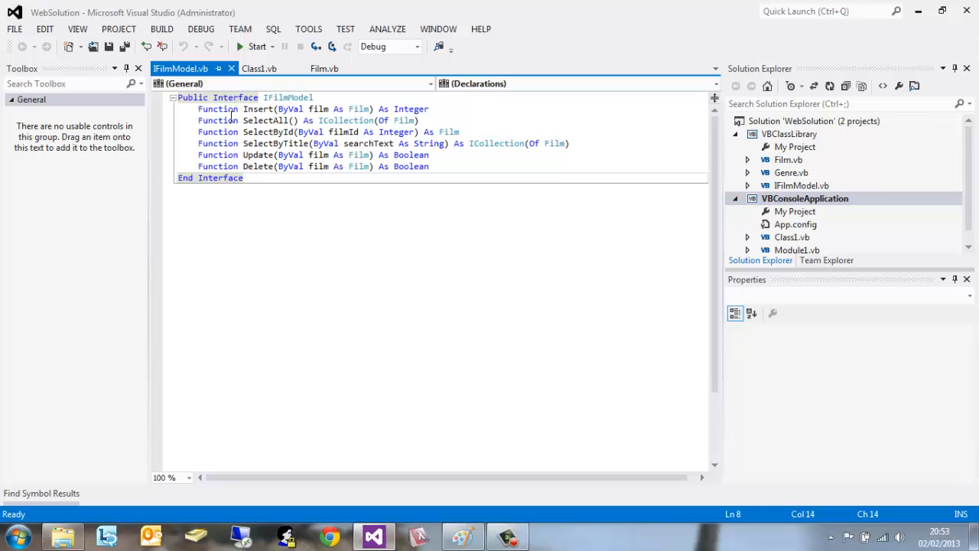
mouse_move(346, 120)
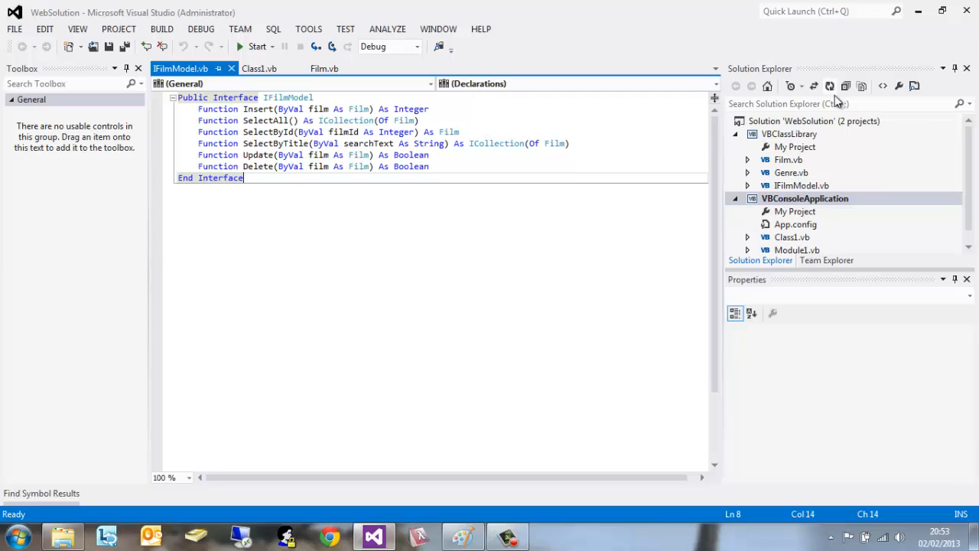
right_click(788, 133)
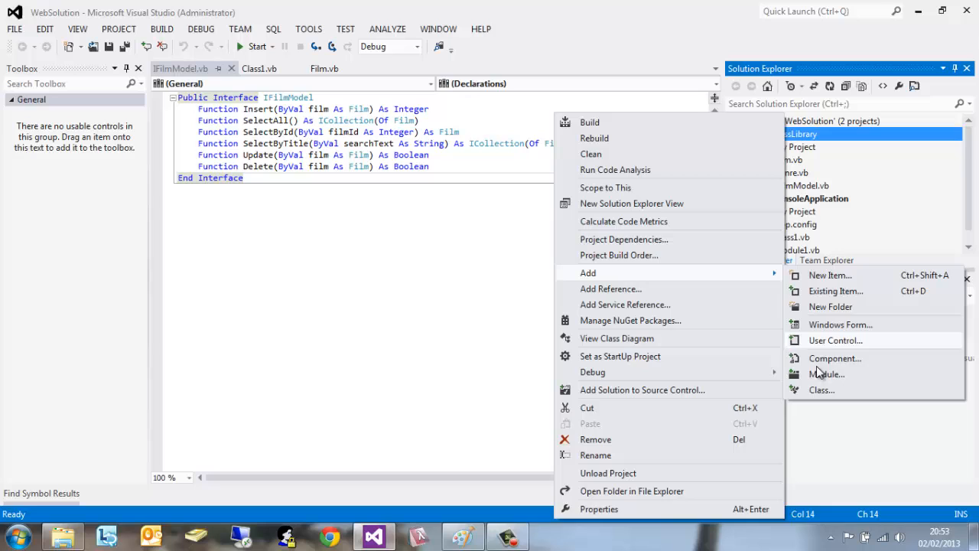
left_click(830, 274)
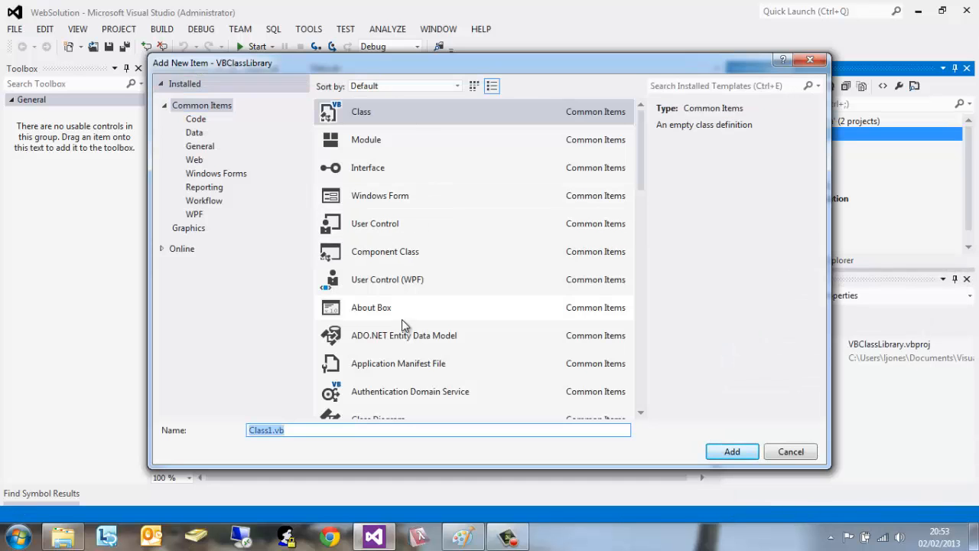
mouse_move(337, 359)
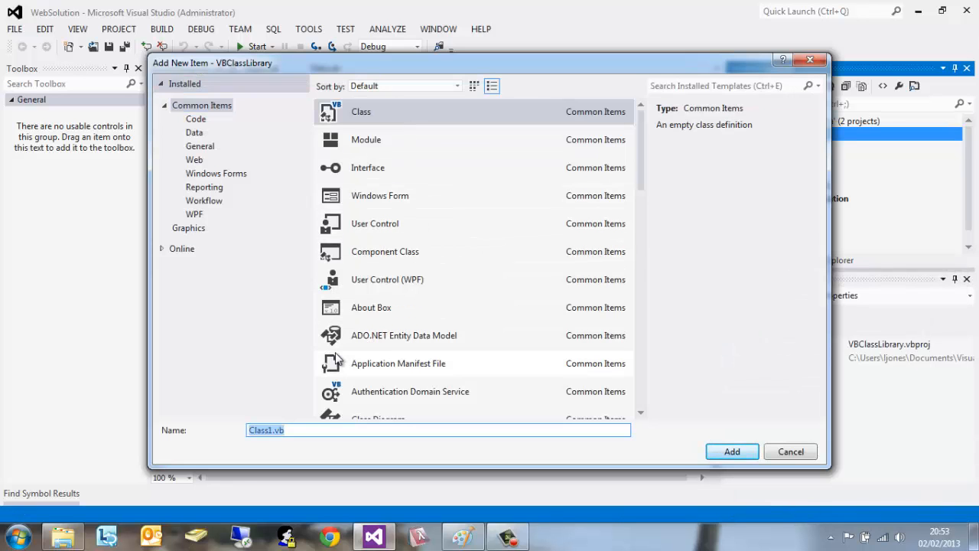
type("C")
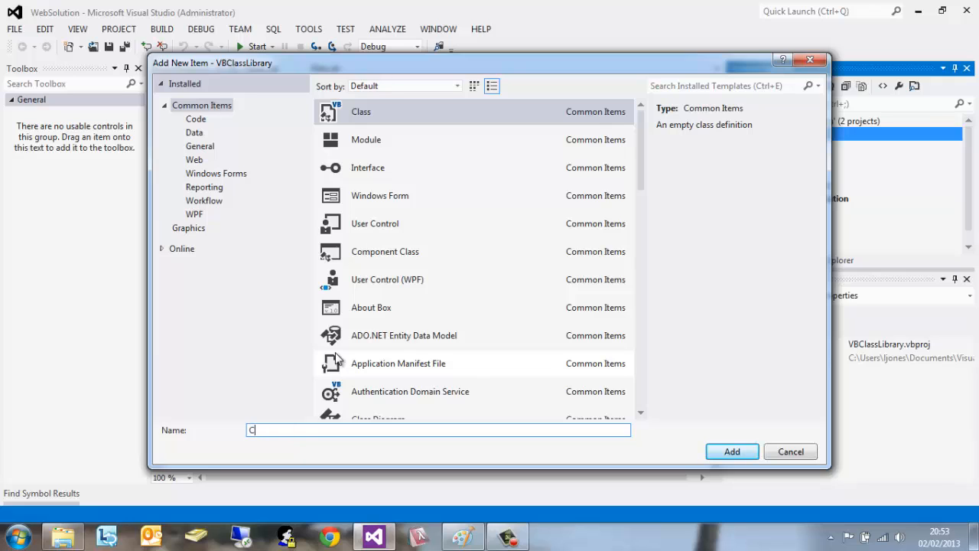
type("ollectionFilm")
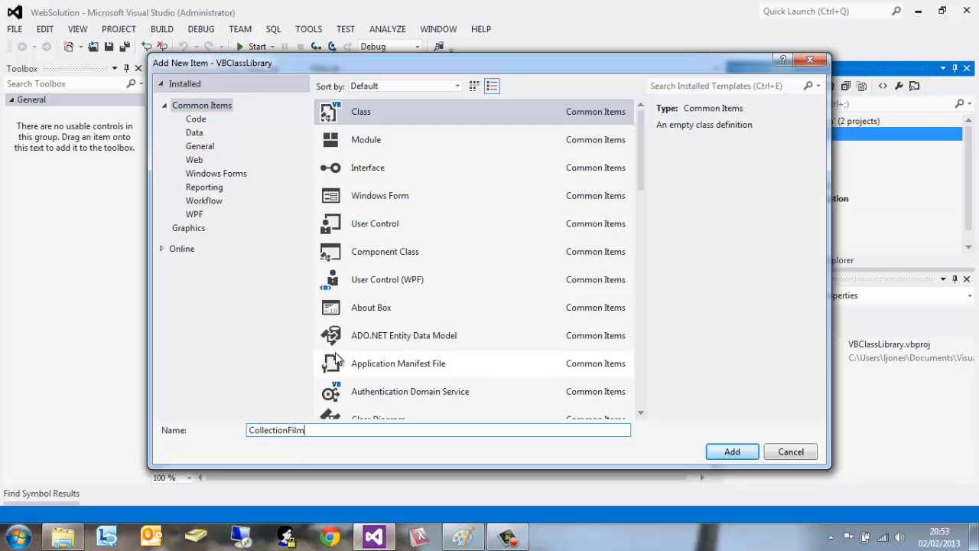
left_click(732, 451)
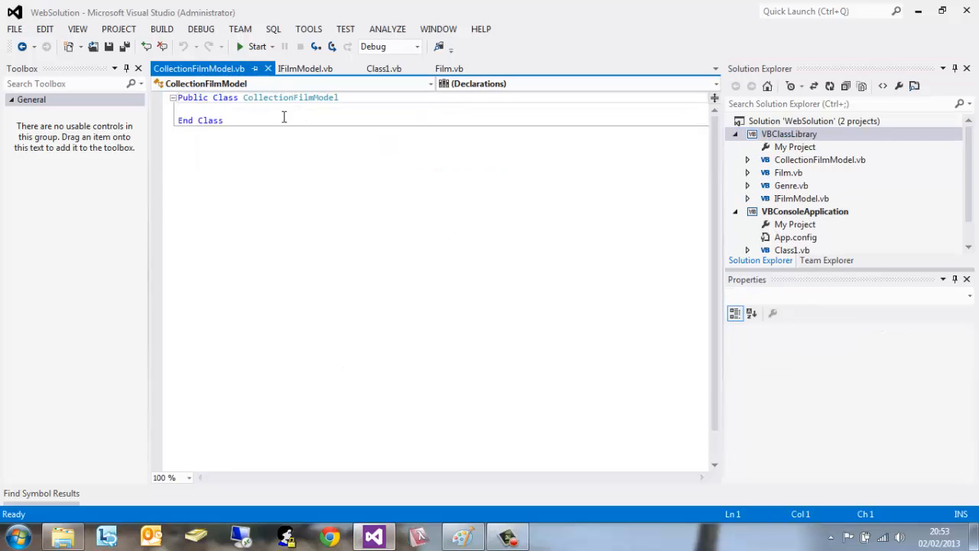
mouse_move(338, 106)
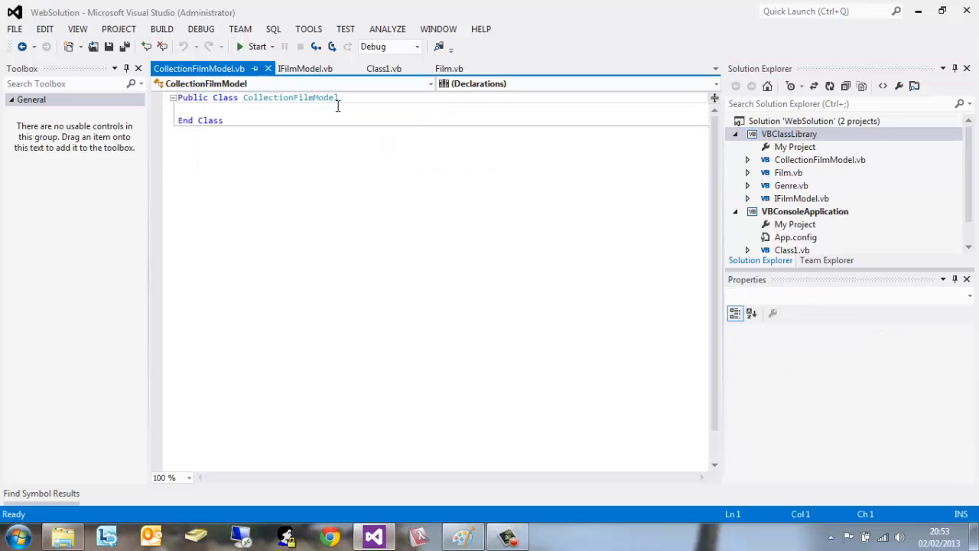
- Add Implements IFilmModel to generate Delete, Insert, SelectAll, SelectById, SelectByTitle and Update stubs
left_click(295, 109)
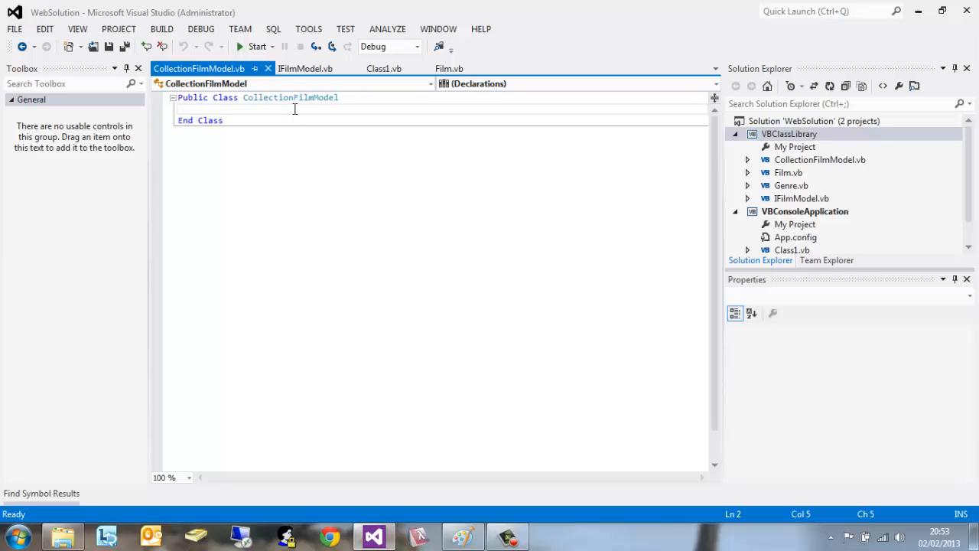
left_click(306, 68)
type("Implements")
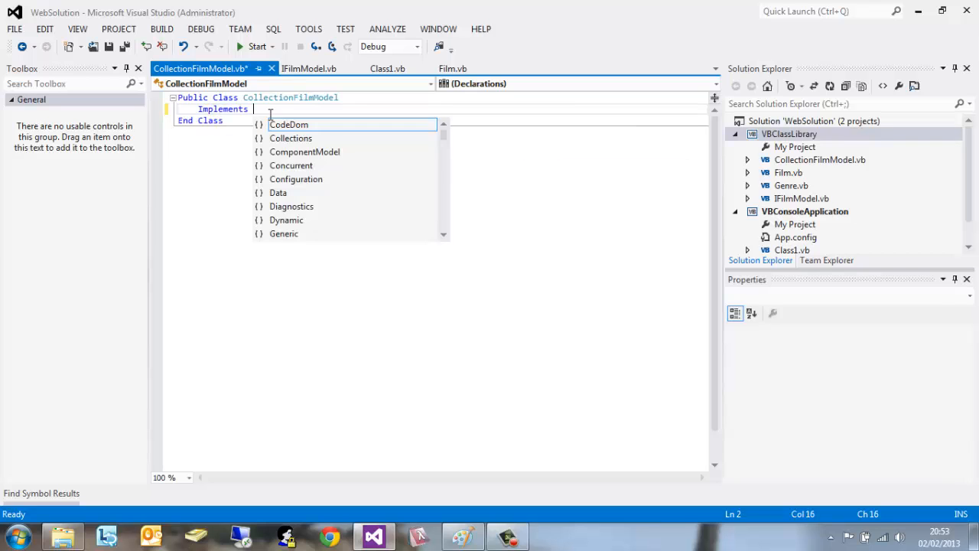
type("IFilmModel")
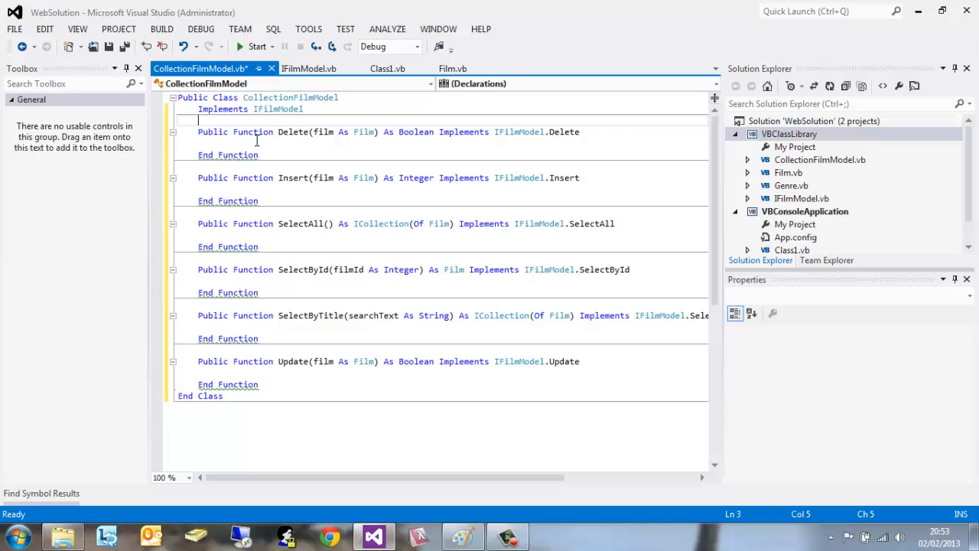
left_click(250, 132)
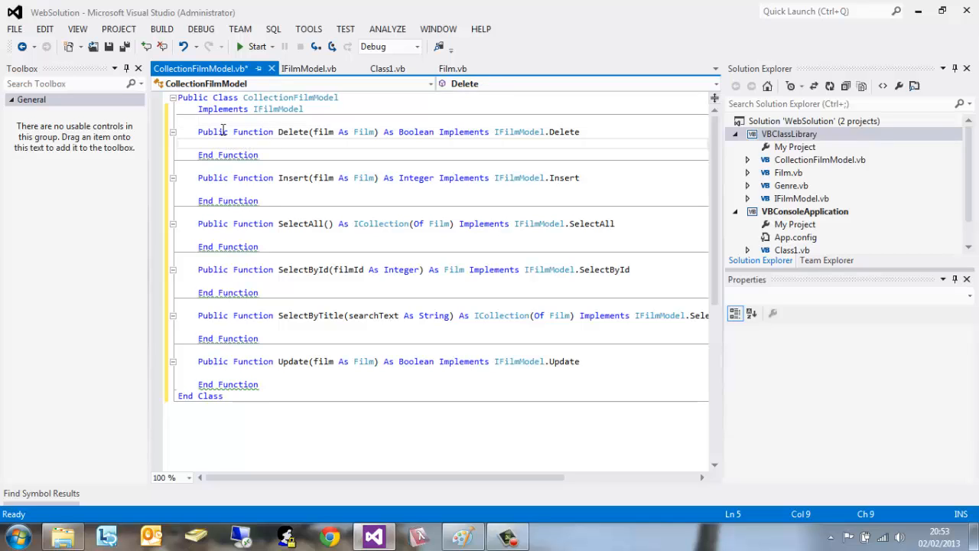
left_click(260, 120)
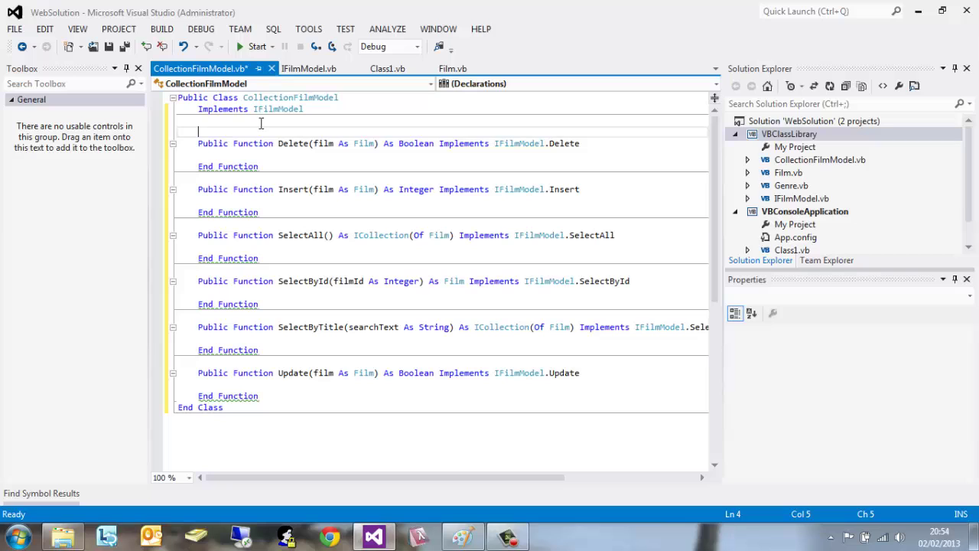
- Declare Dim films As New SortedDictionary(Of Integer, Film) below the Implements line
type("D")
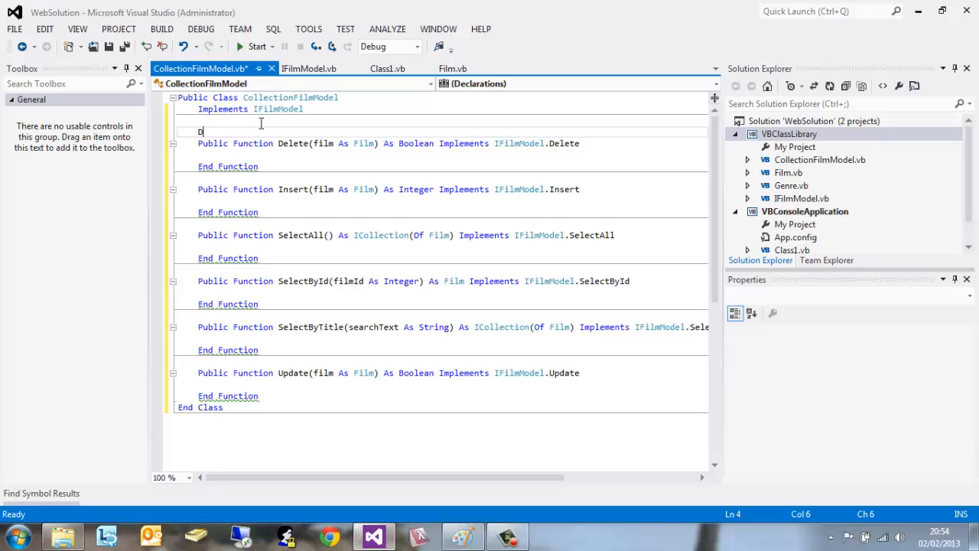
type("im films")
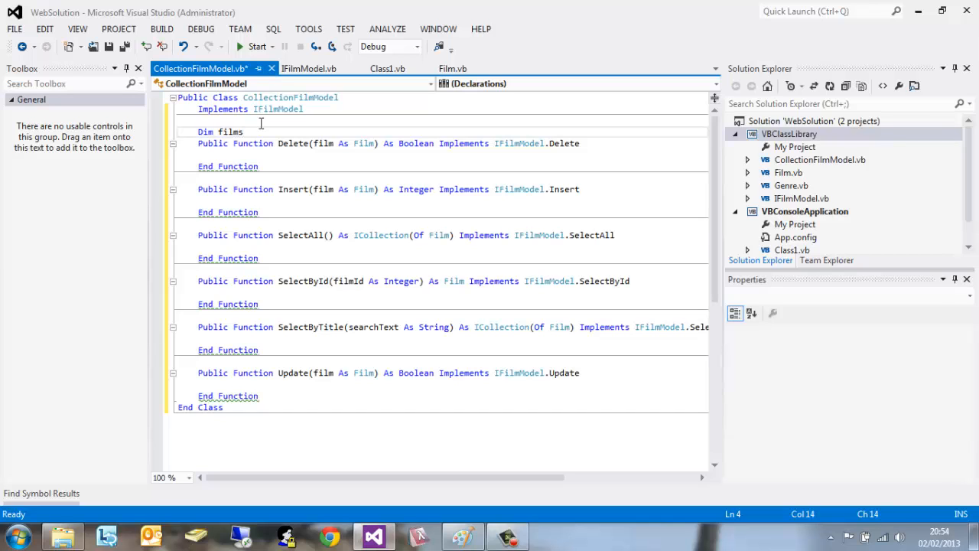
type("As New SortedDictionary(Of Integer,")
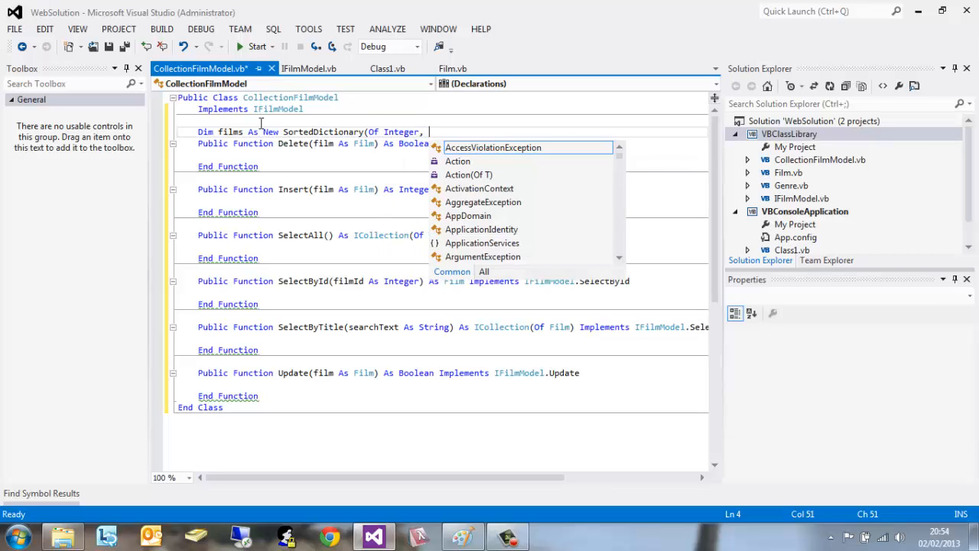
type("Film)")
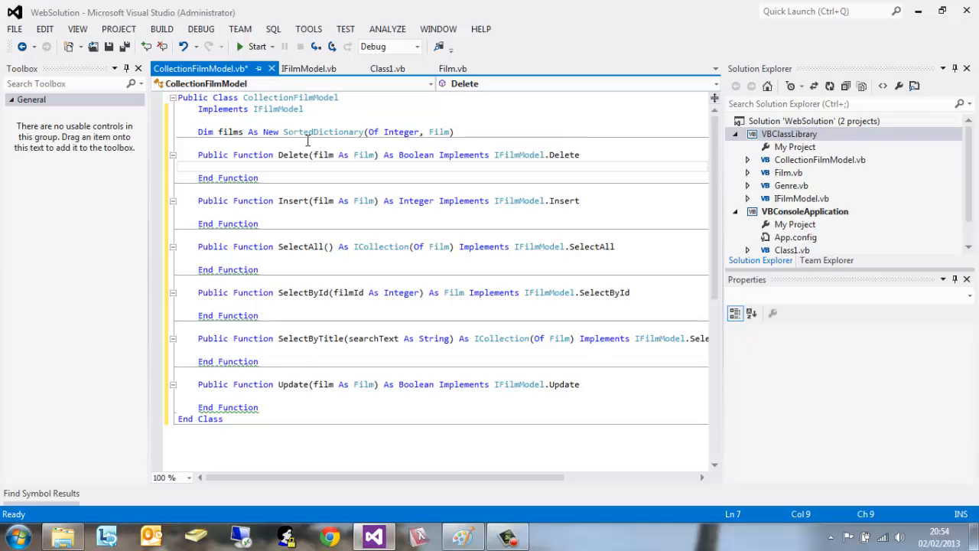
mouse_move(229, 132)
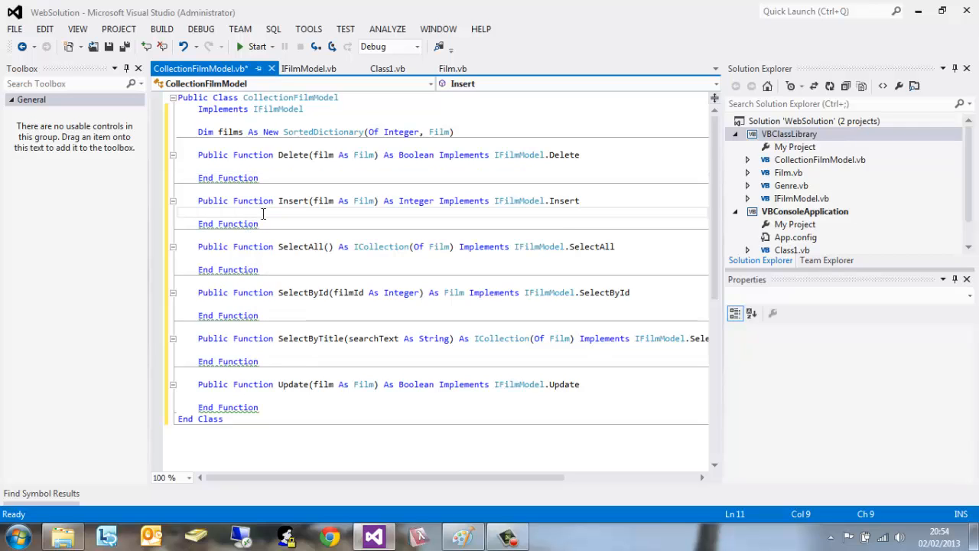
- Begin a films call in Insert, checking the Film and IFilmModel code for property names
type("films")
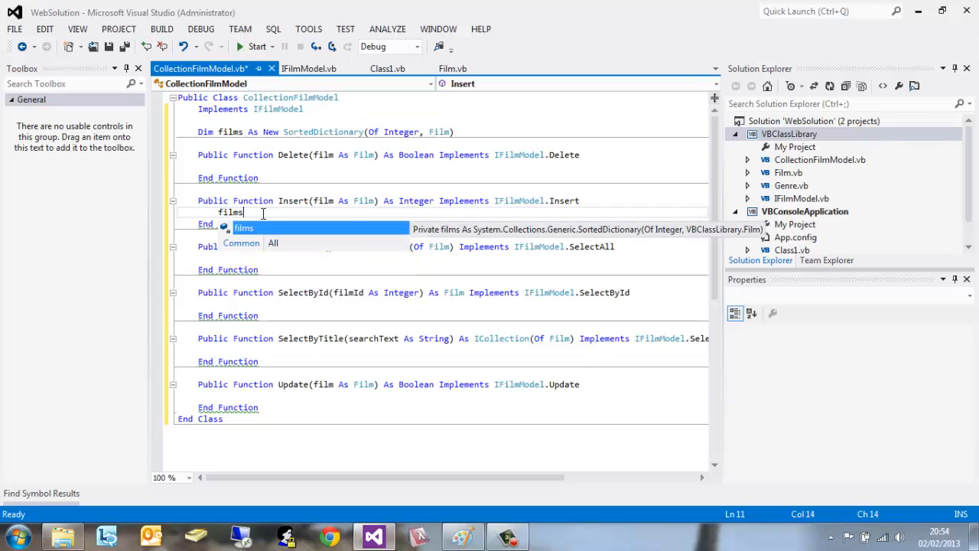
type(".Add(film.id")
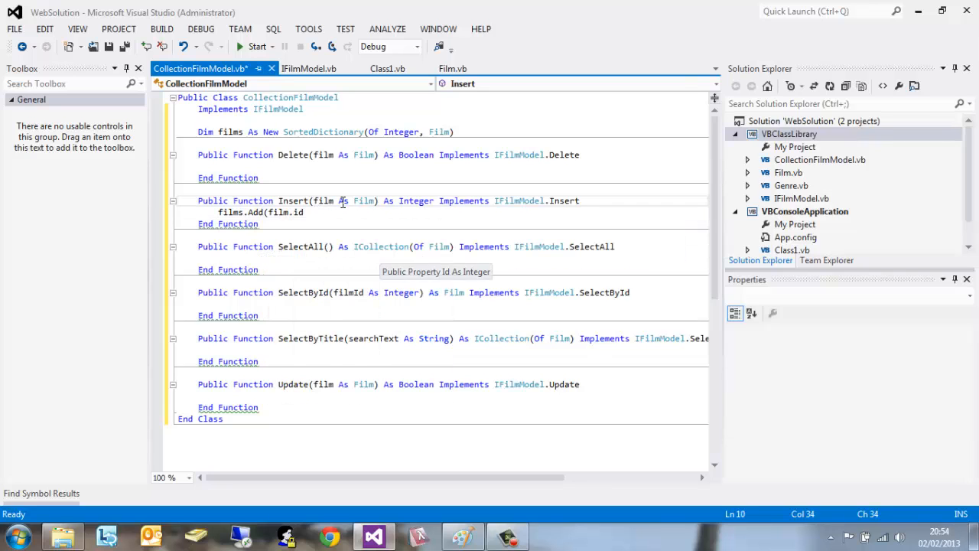
mouse_move(388, 69)
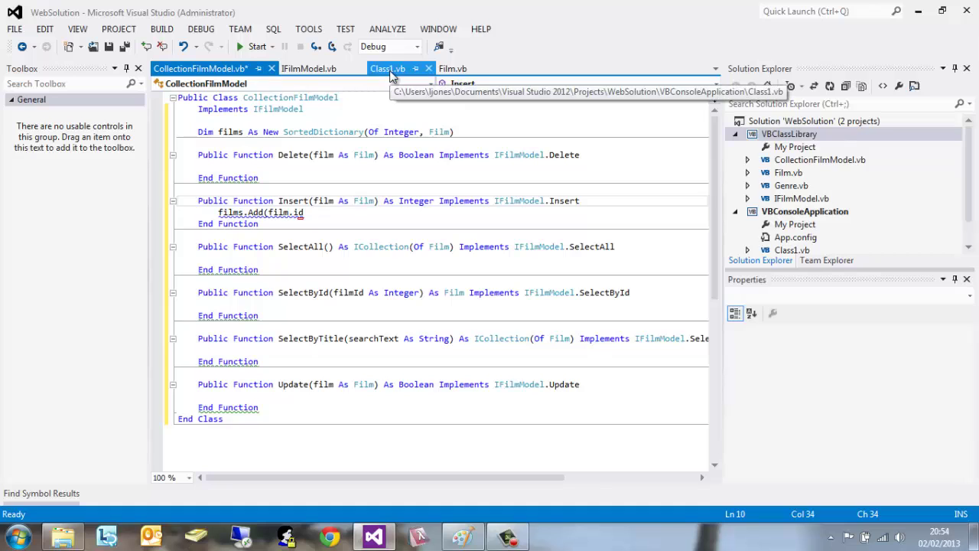
left_click(787, 172)
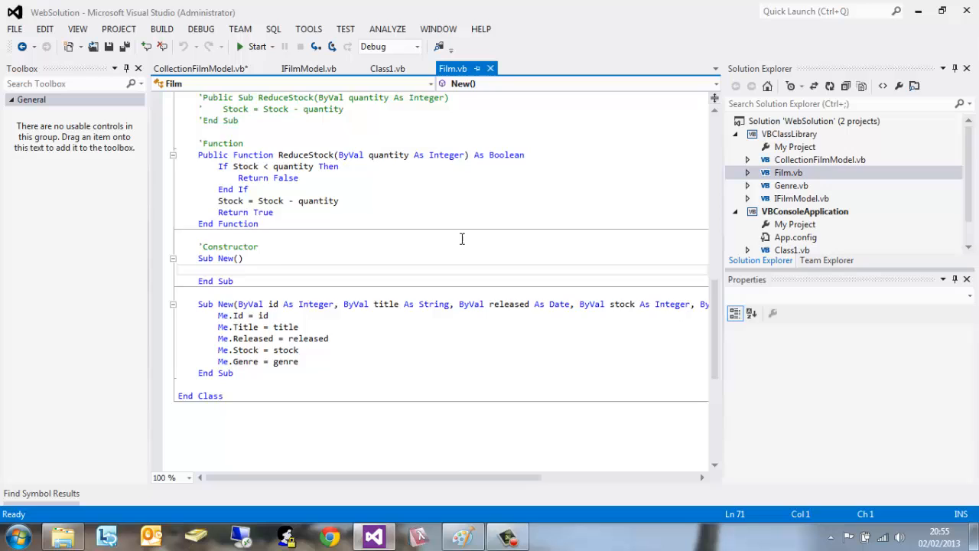
scroll("up", 3)
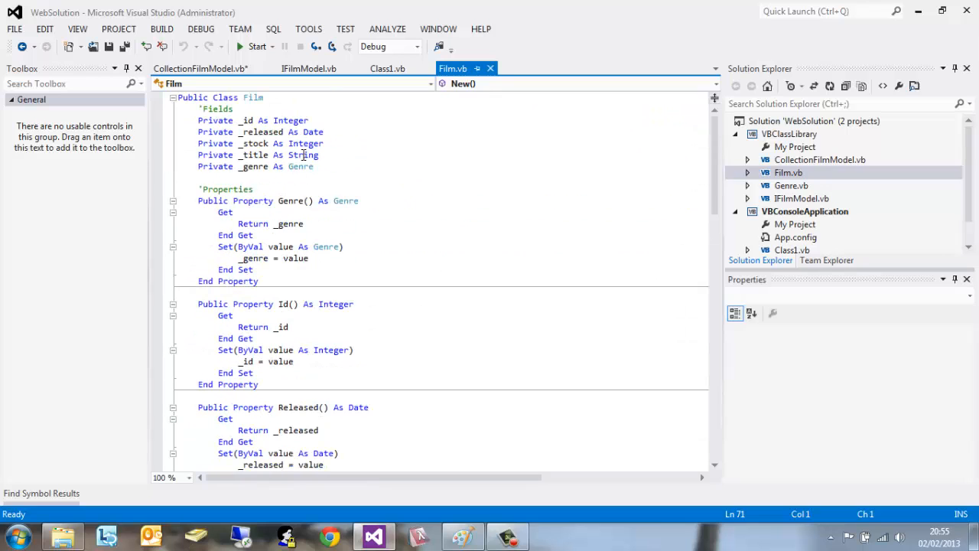
mouse_move(294, 313)
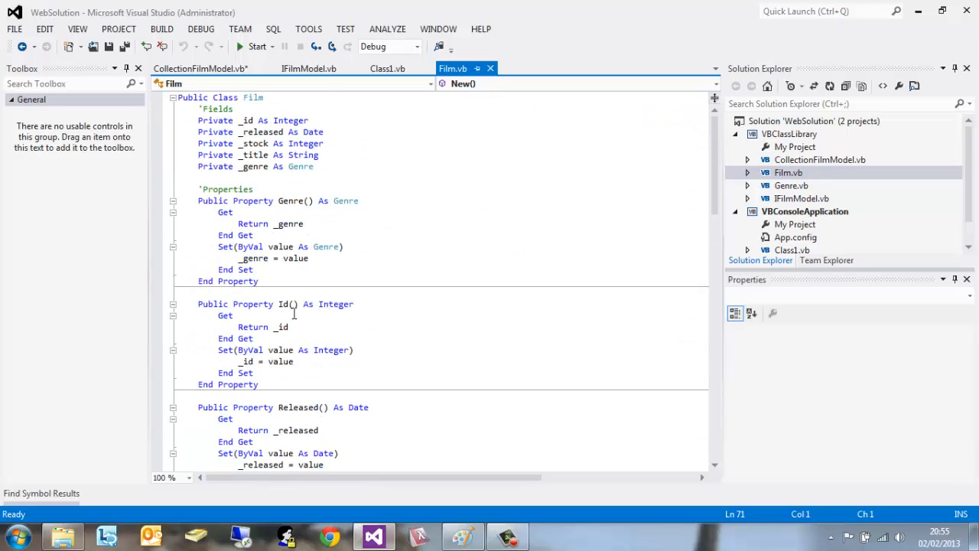
left_click(387, 68)
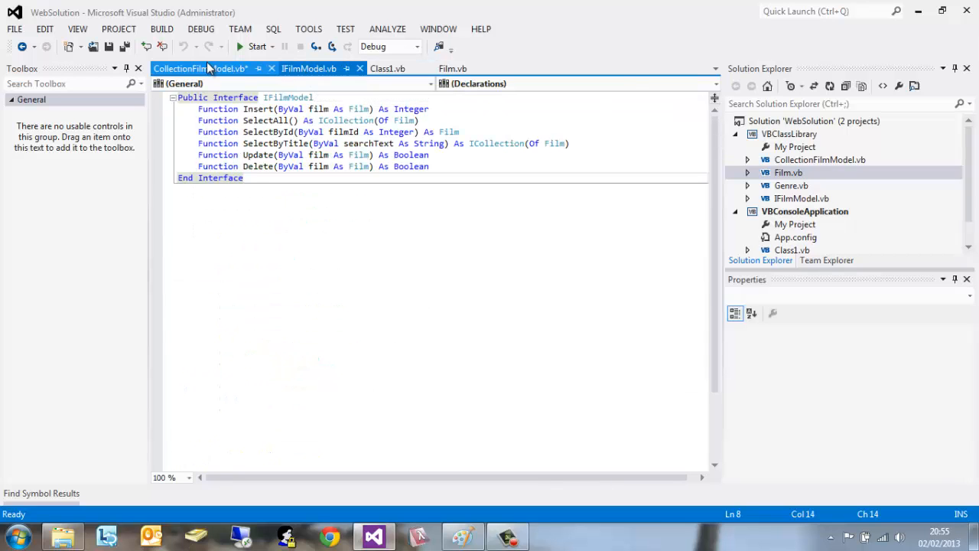
left_click(184, 69)
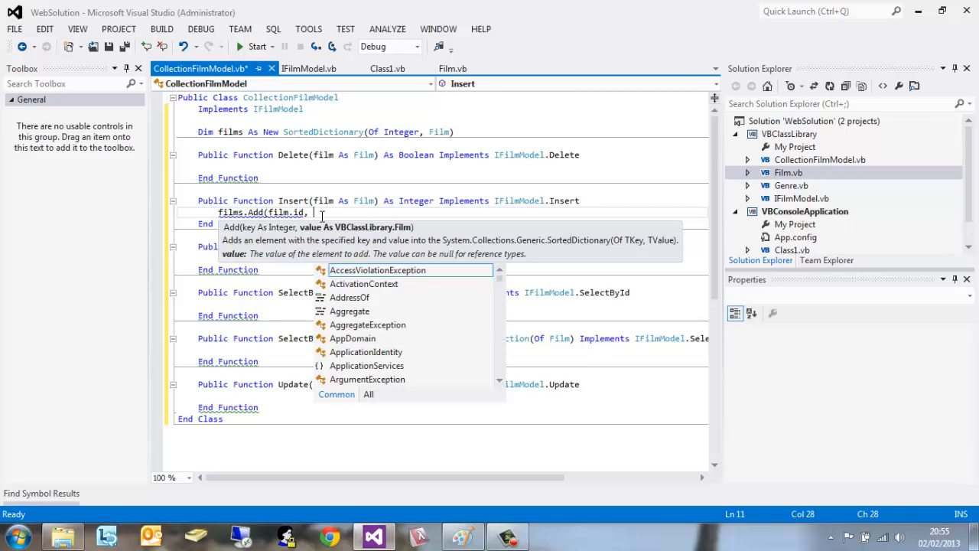
- Finish films.Add(film.Id, film) and add Return film.Id on the next line
type("film)")
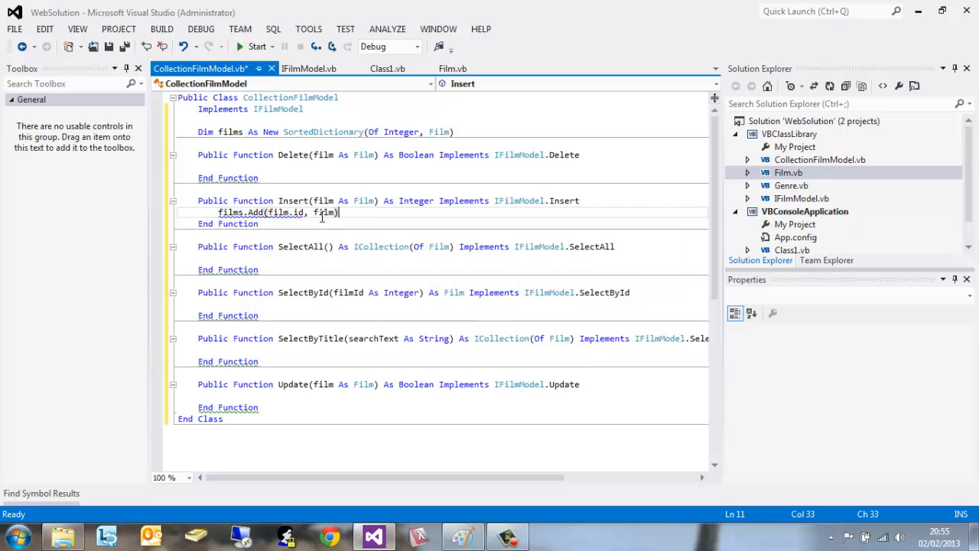
key("Enter")
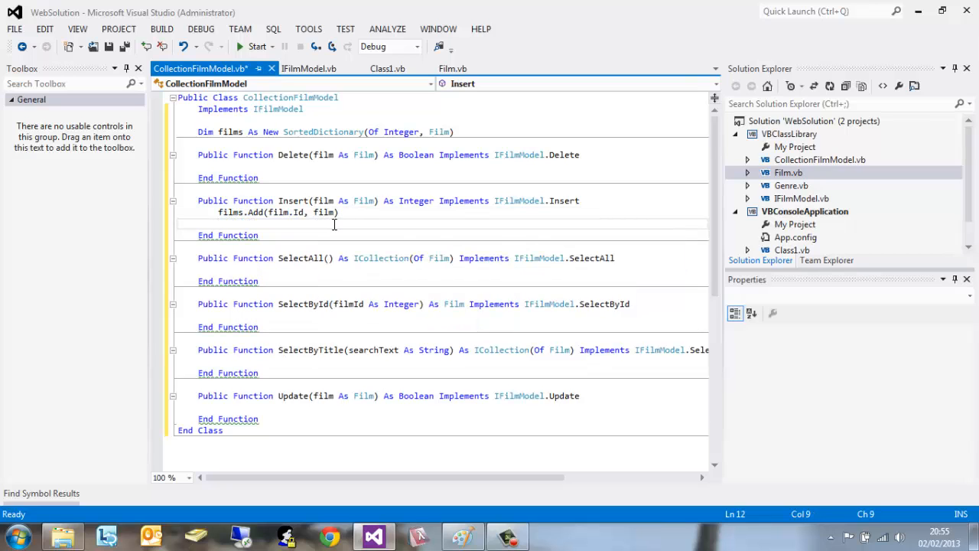
type("Return")
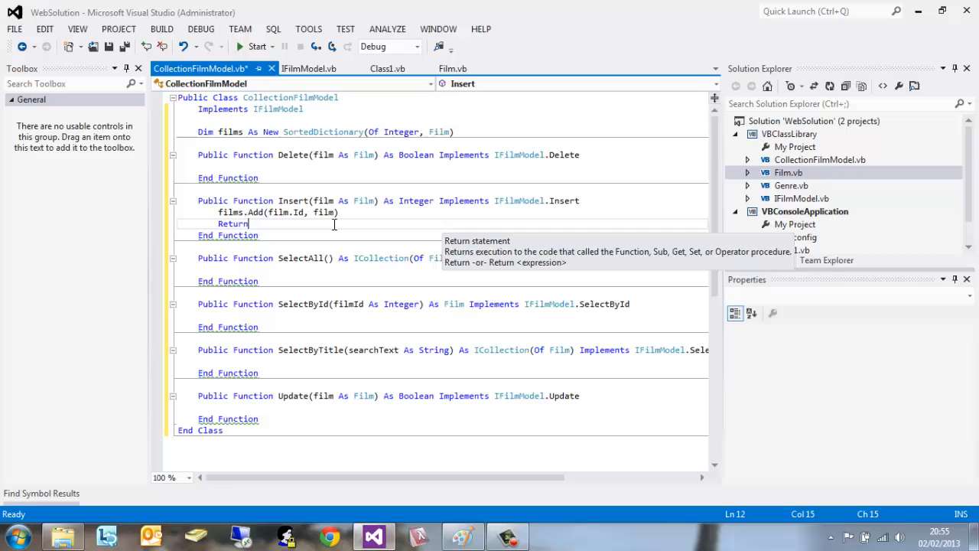
type("film.id")
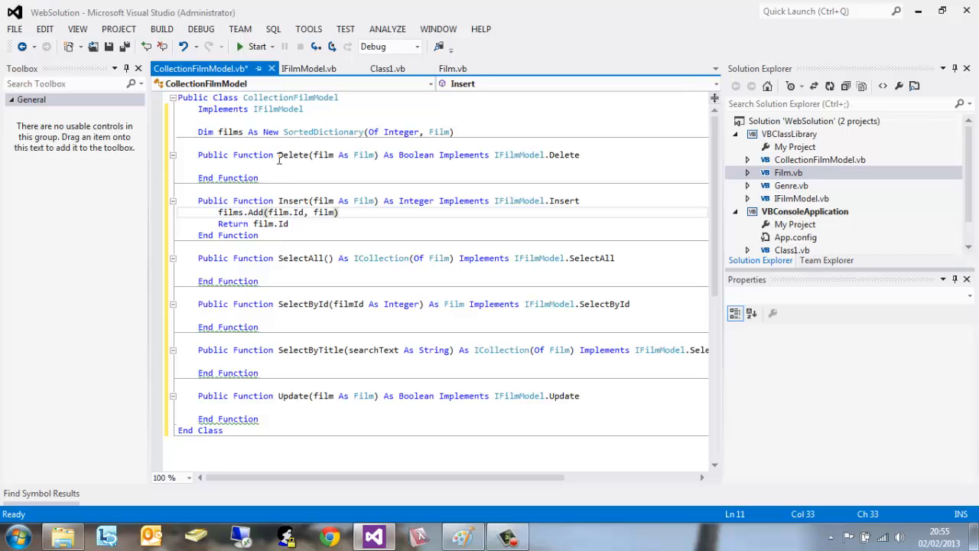
- Start Update's body with an If condition checking the films dictionary with ContainsValue
left_click(266, 154)
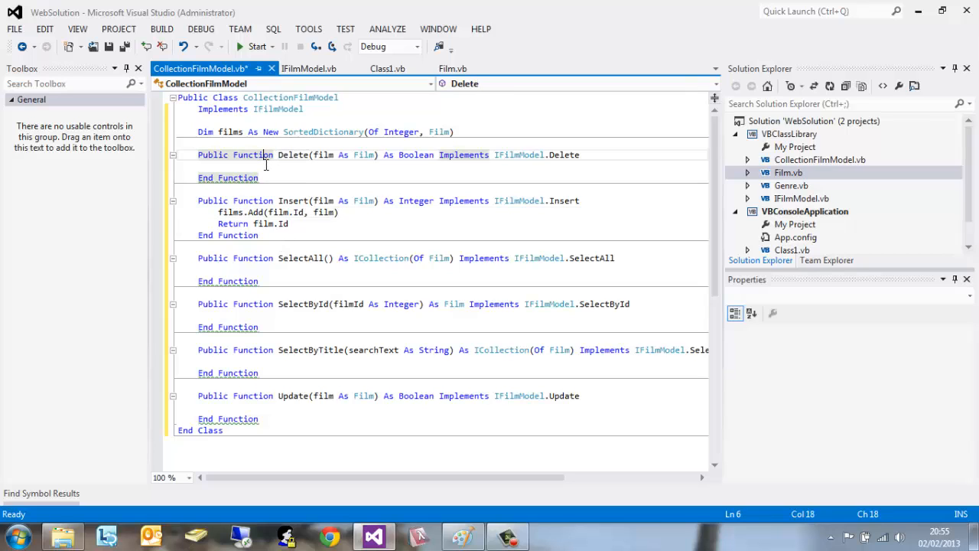
mouse_move(273, 388)
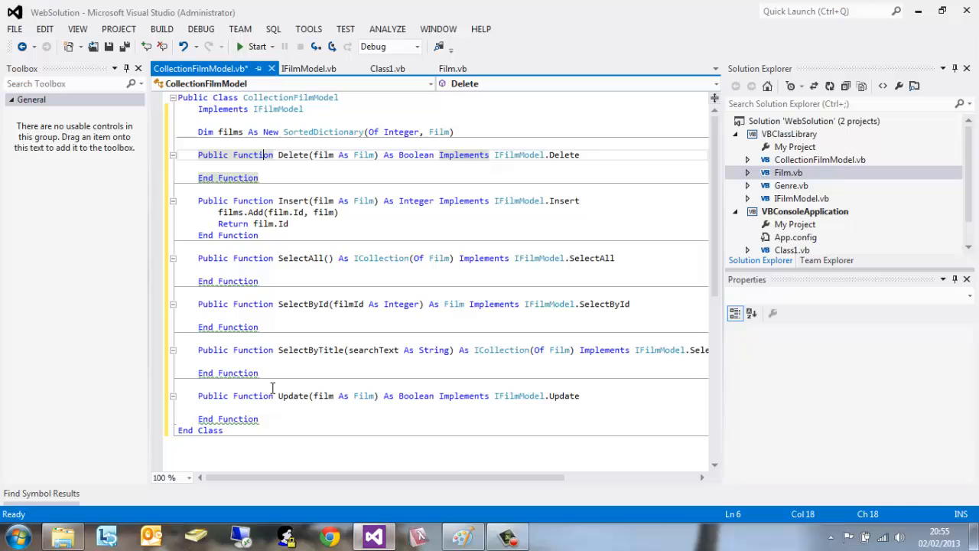
left_click(256, 396)
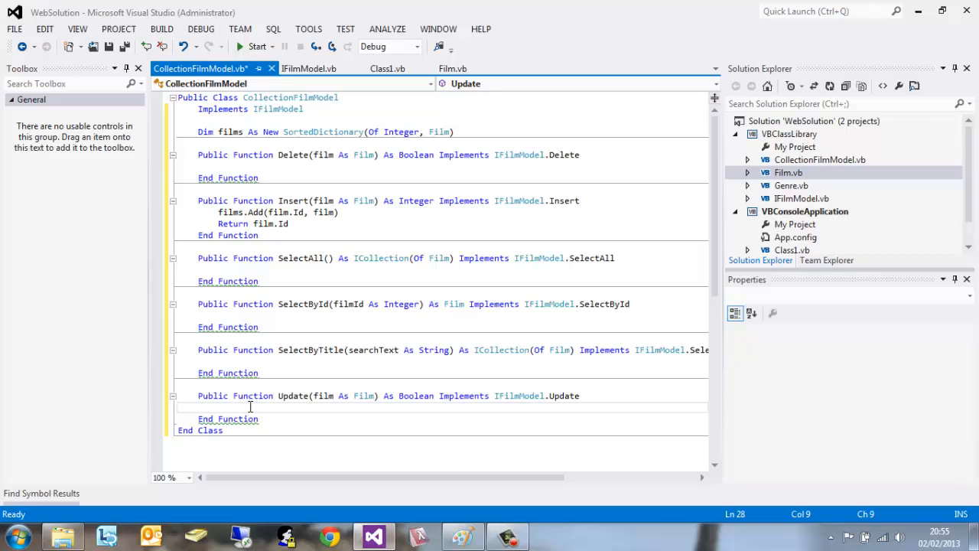
type("If")
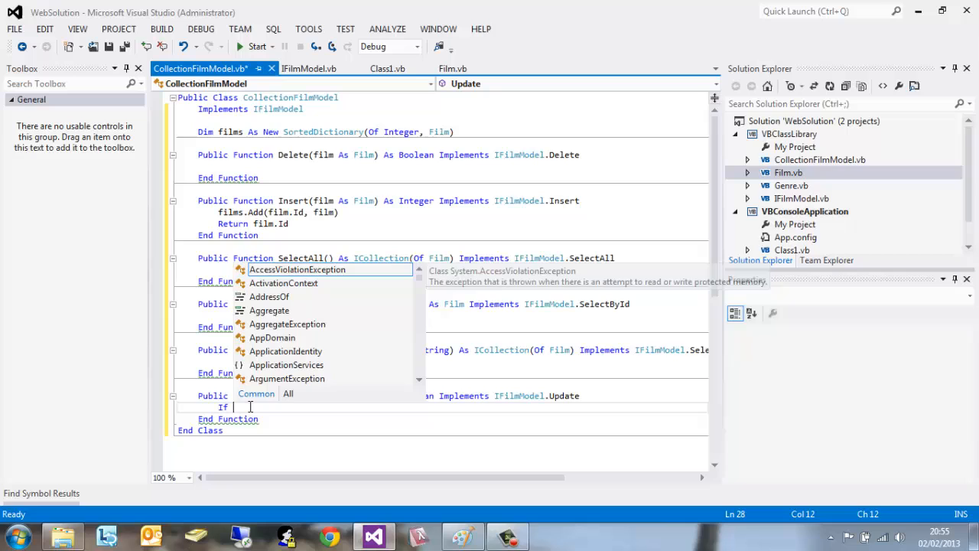
type("(films")
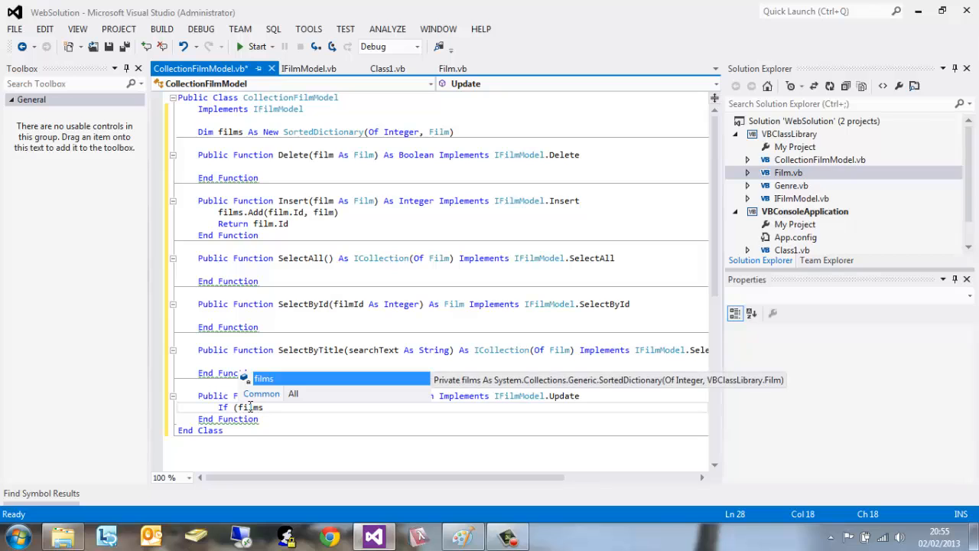
type("cont")
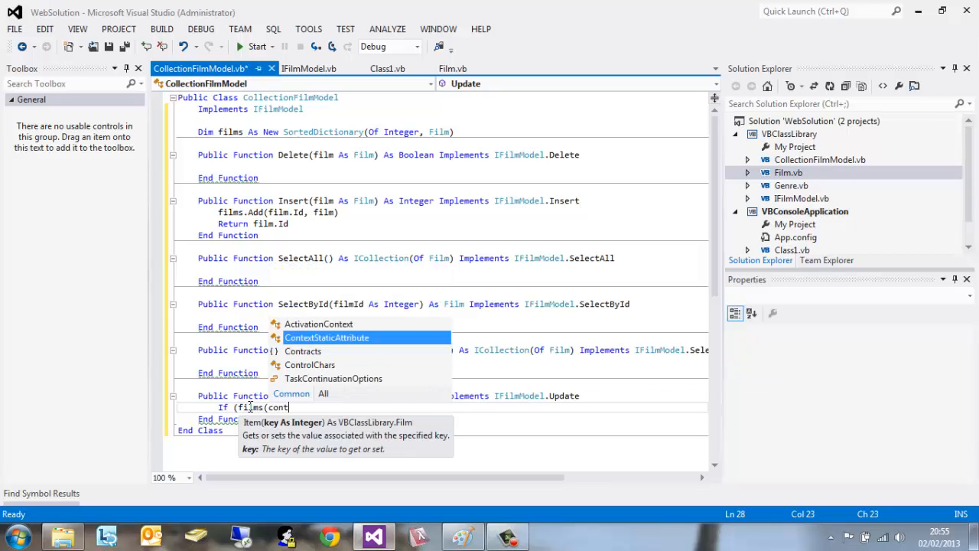
mouse_move(326, 337)
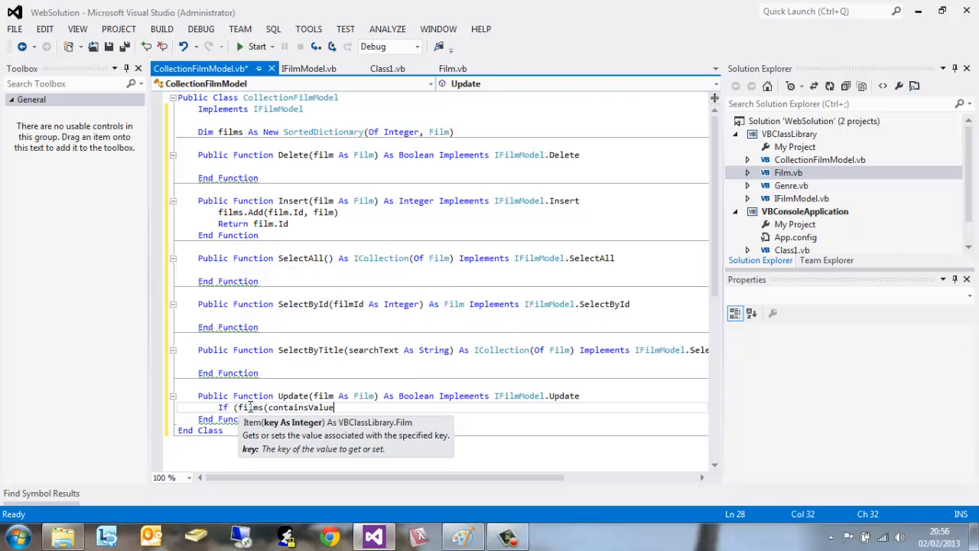
type("(")
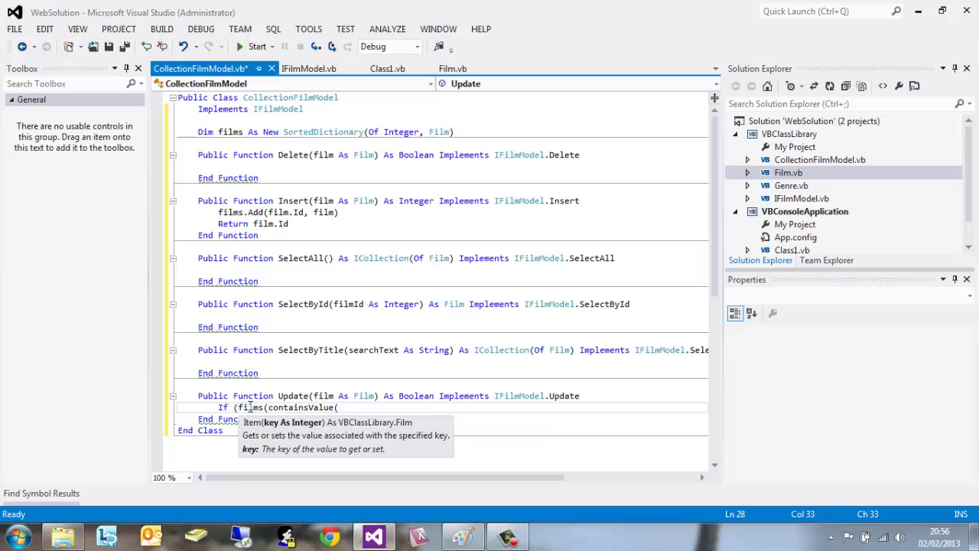
type("fil")
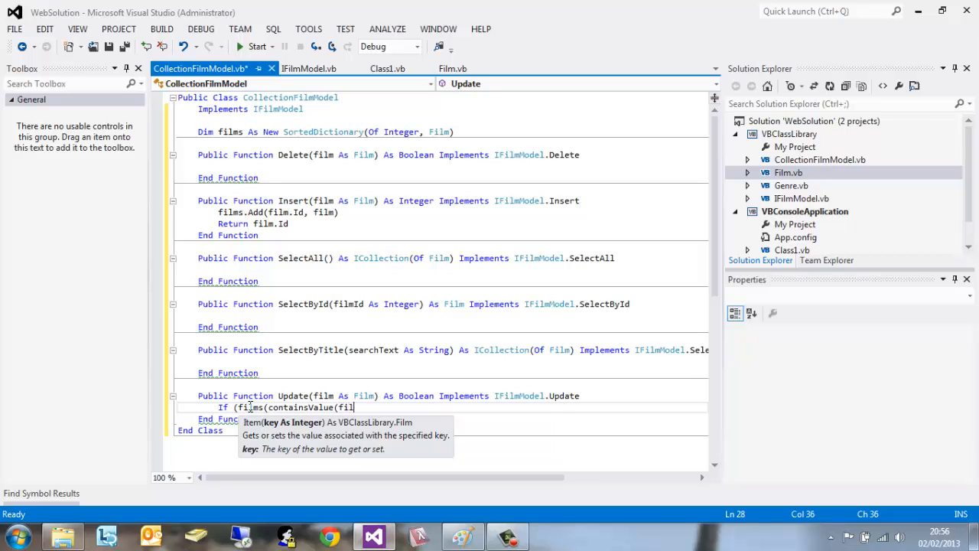
type("ms))")
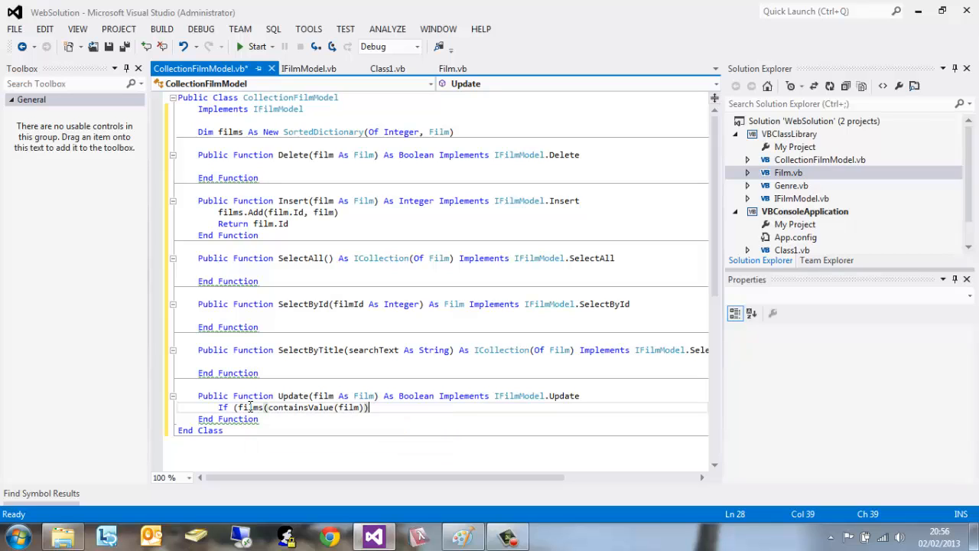
- Return True inside the If and False after End If, fixing the condition to films.ContainsValue(film)
type("Then")
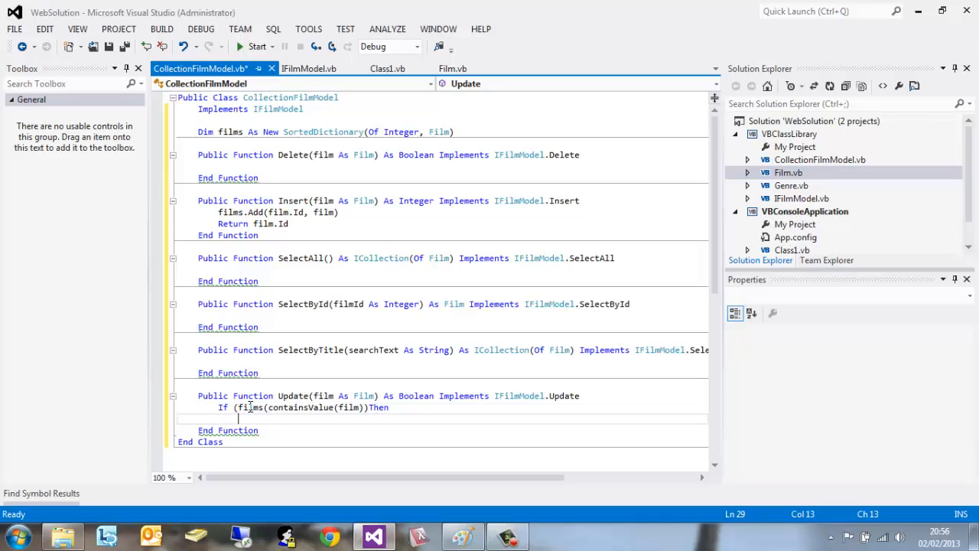
type("Return T")
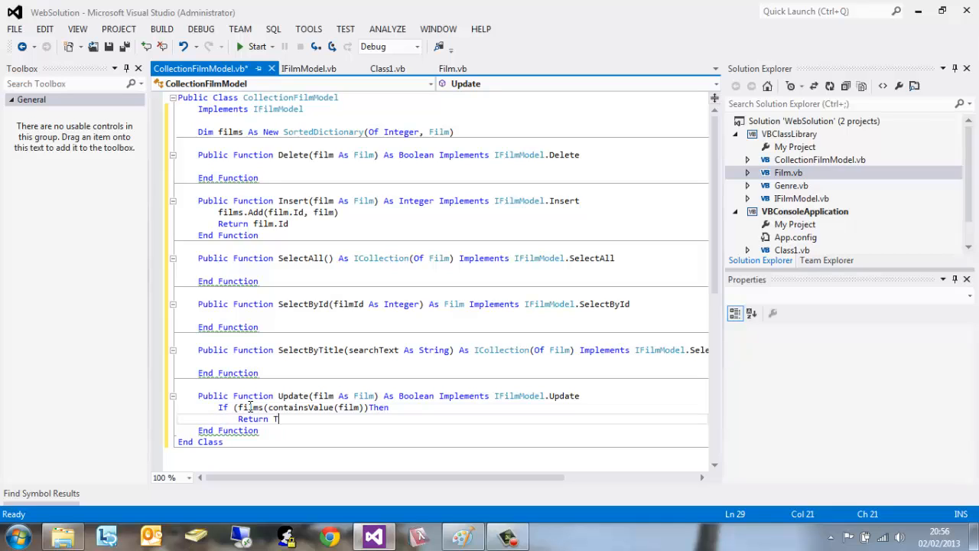
type("rue")
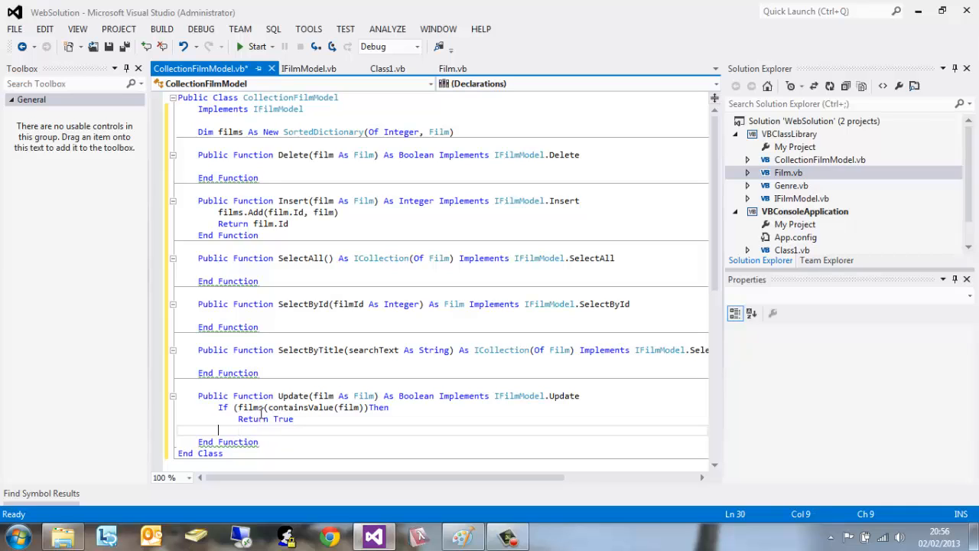
type("End If")
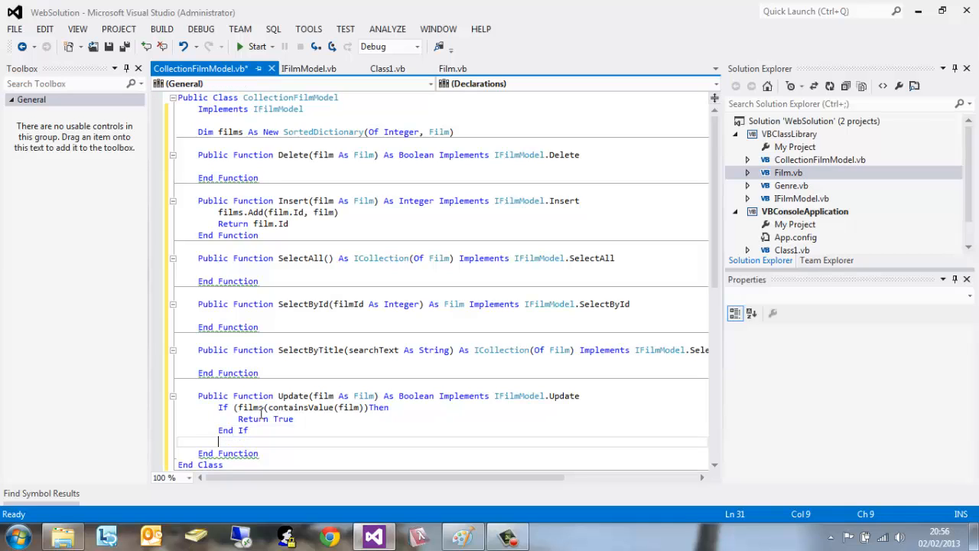
type("Return Fals")
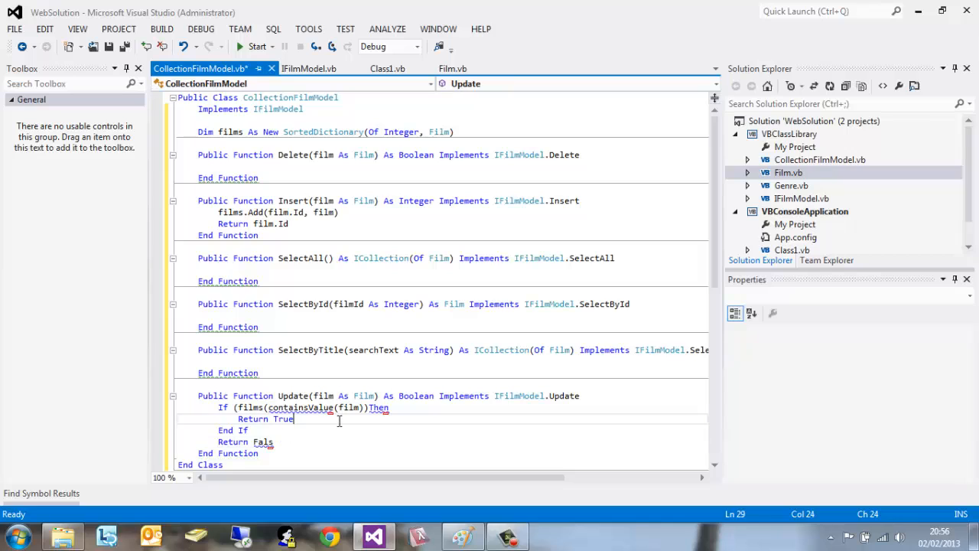
left_click(272, 441)
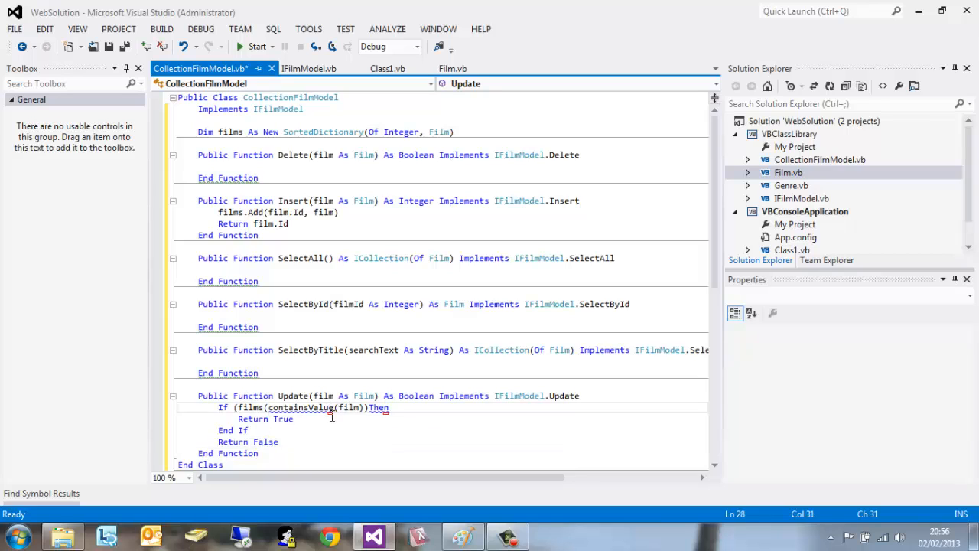
mouse_move(310, 415)
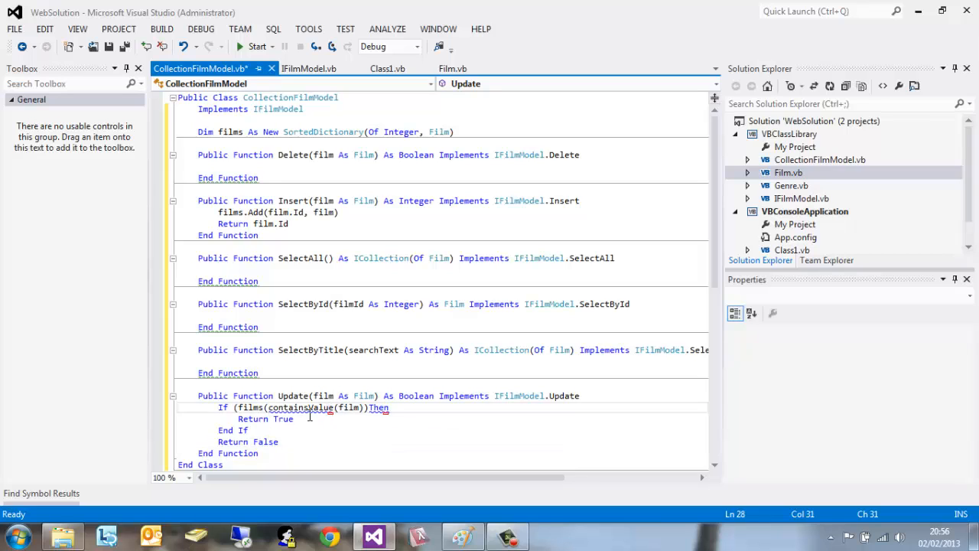
mouse_move(302, 407)
type(".C")
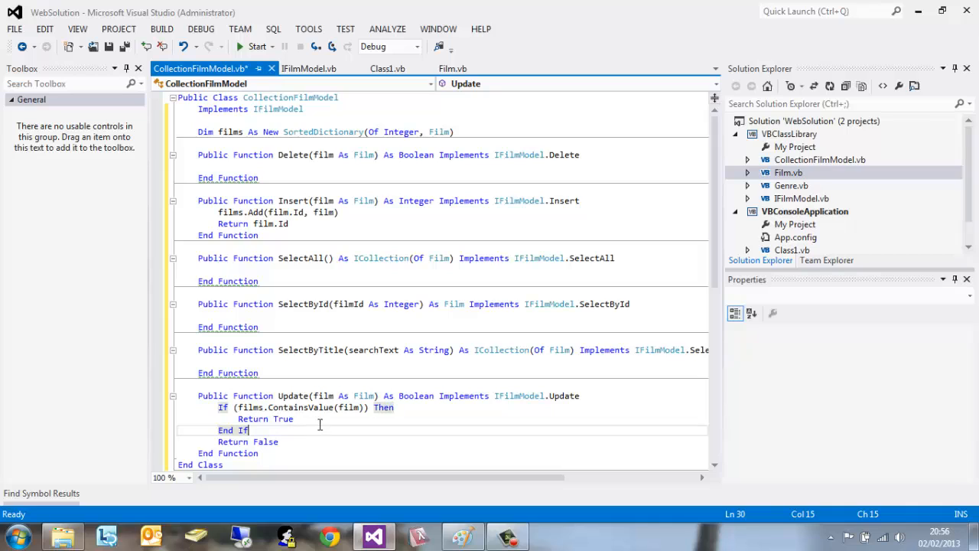
mouse_move(355, 382)
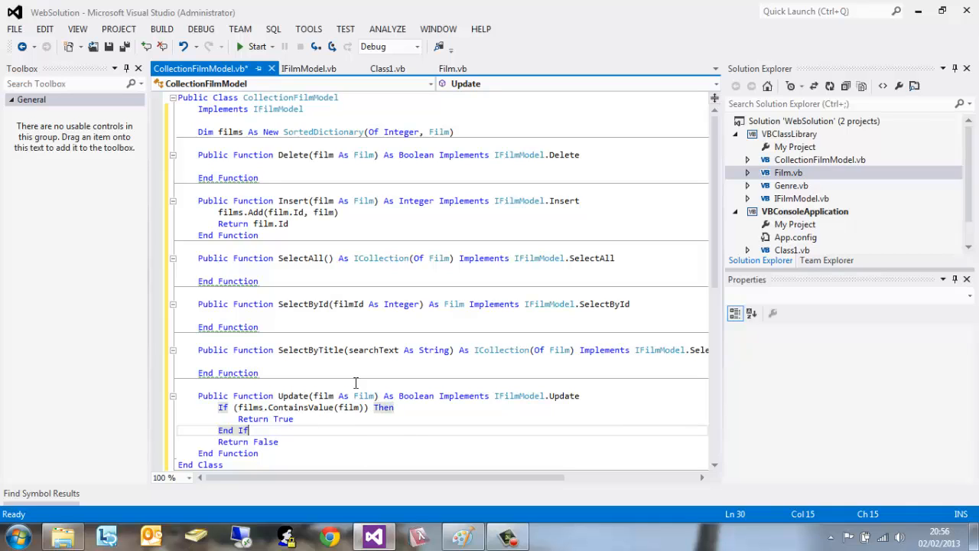
mouse_move(332, 413)
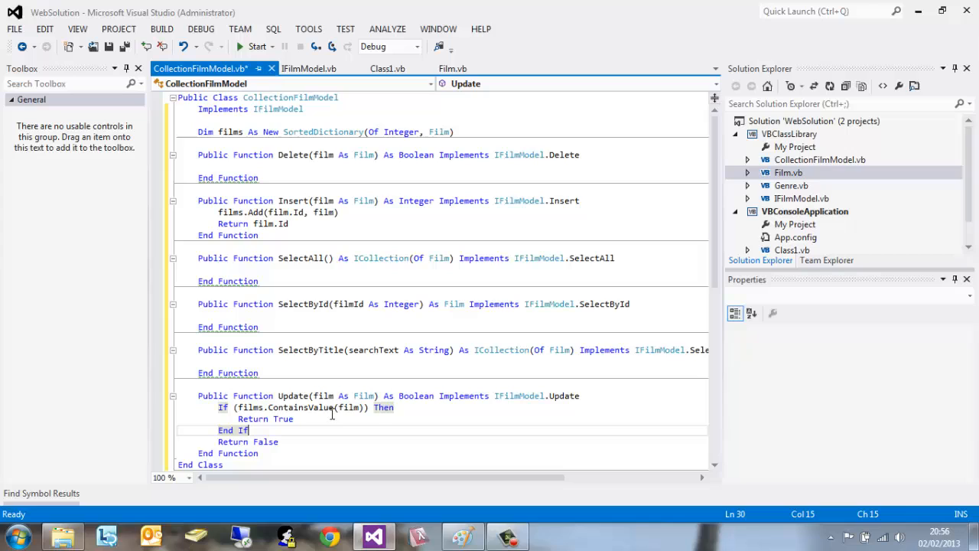
mouse_move(387, 411)
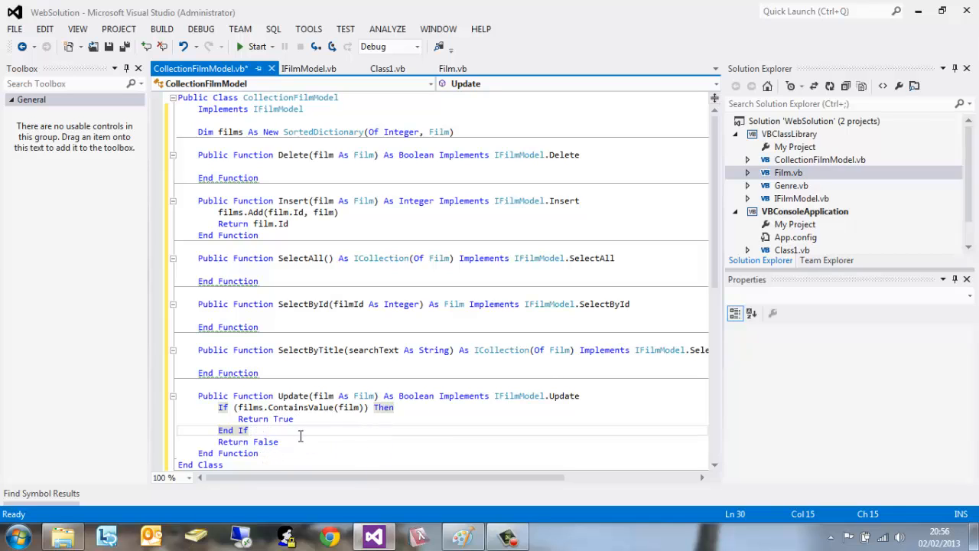
left_click(367, 418)
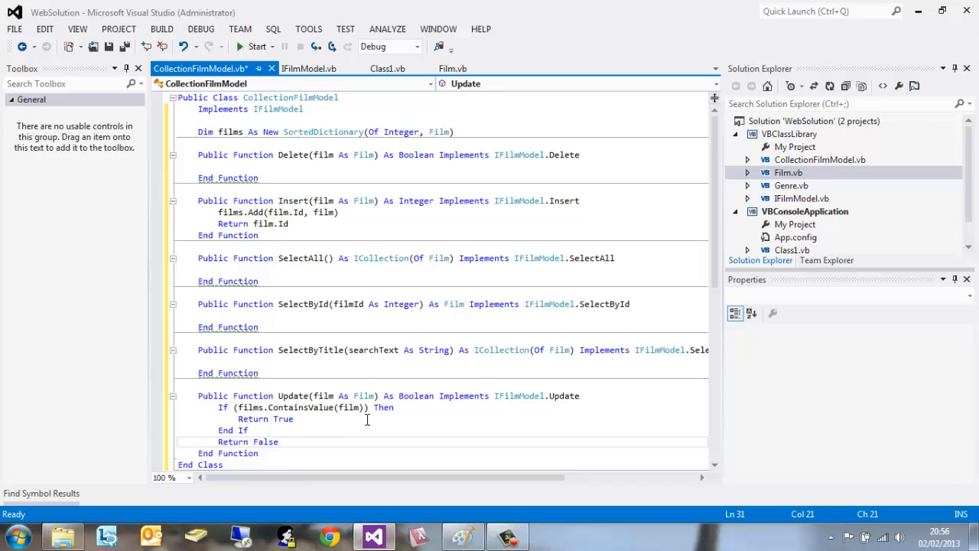
mouse_move(367, 364)
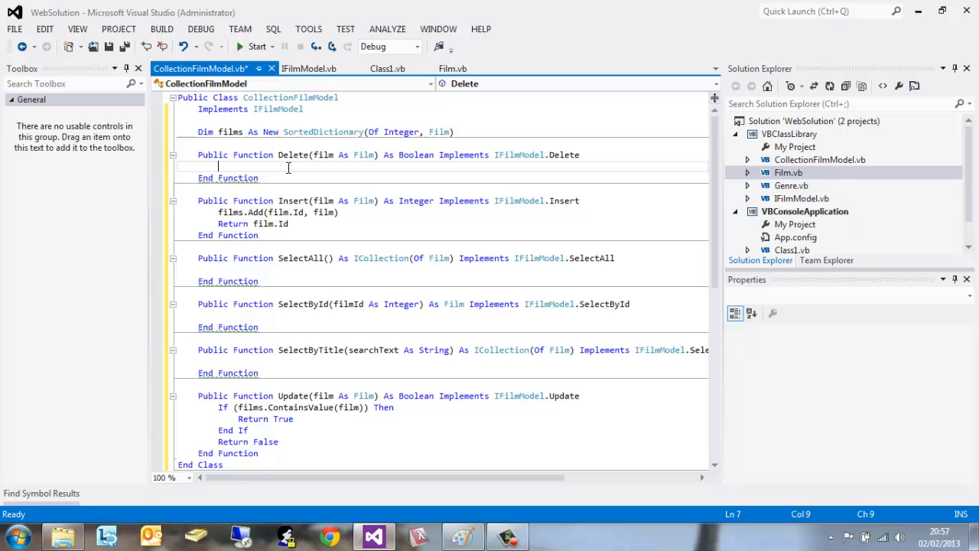
- In Delete, write If films.ContainsValue(film) Then films.Remove(film.Id)
type("If")
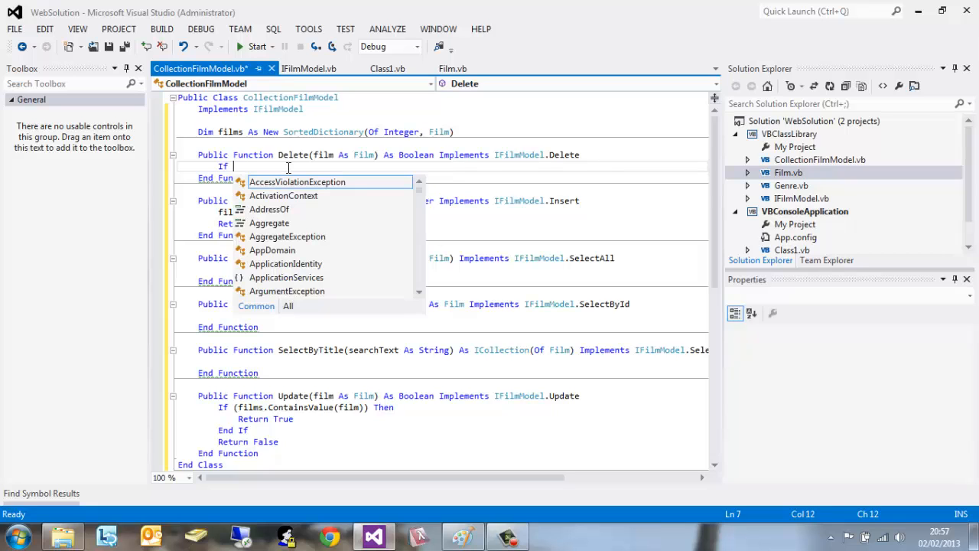
type("(")
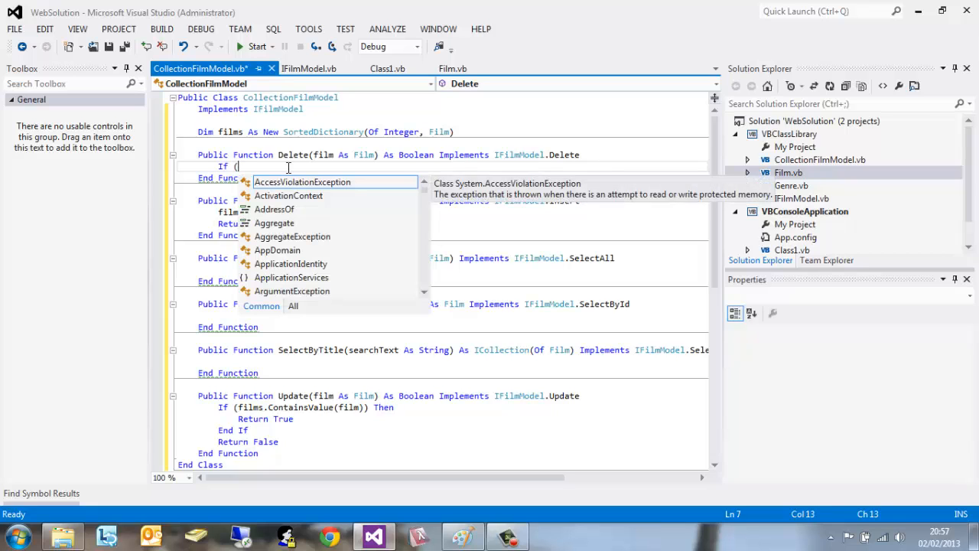
type("films.ContainsValue(film)) Then")
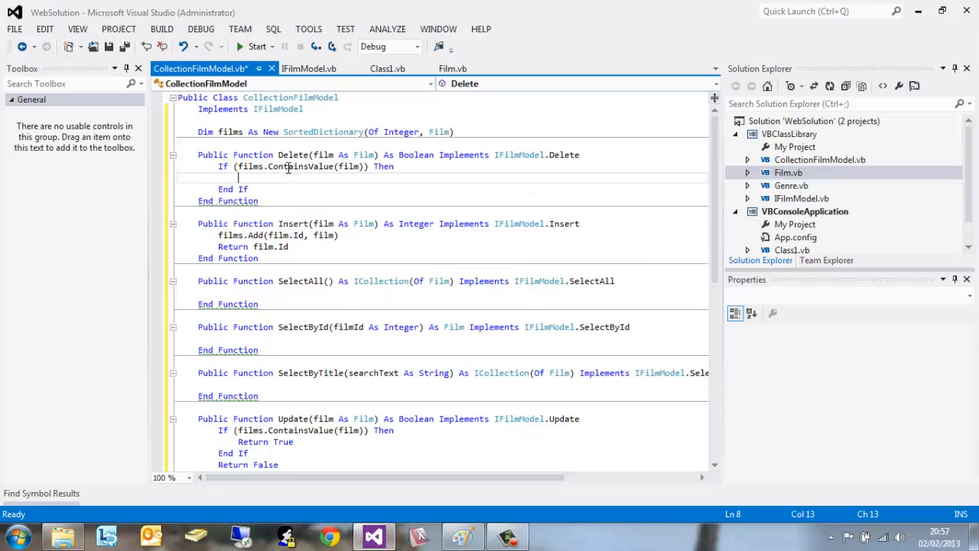
type("Return")
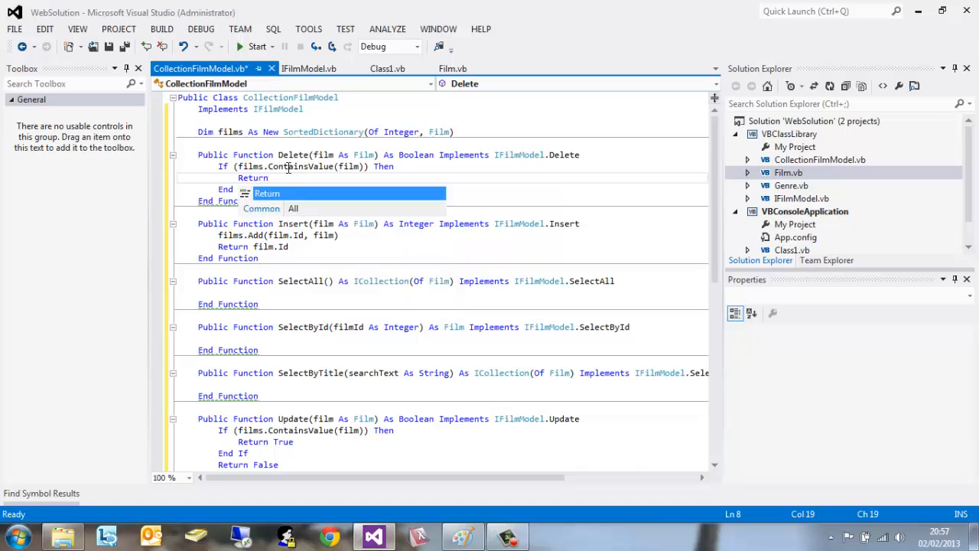
type("films.Remov")
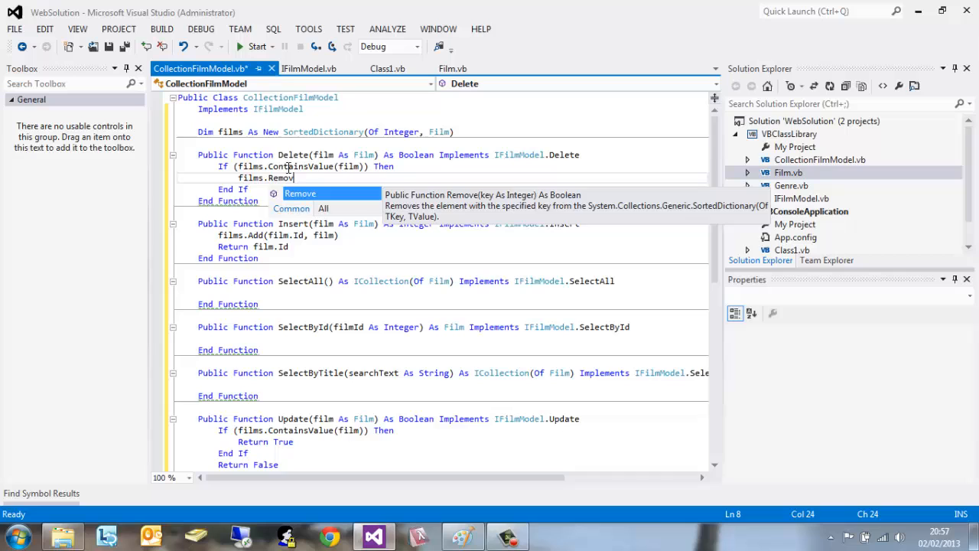
type("e(film.Id")
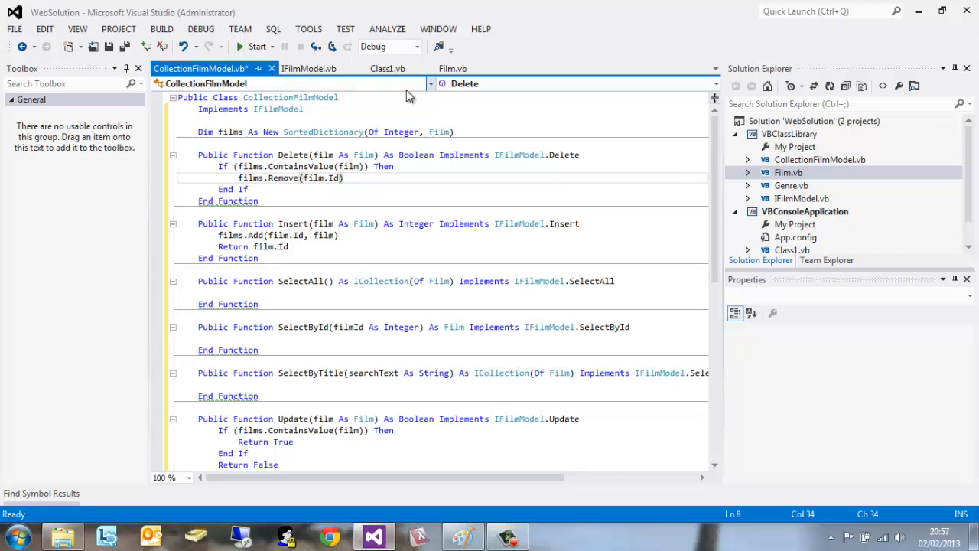
- Review the Film.vb and Class1.vb code, then return to CollectionFilmModel.vb
left_click(453, 68)
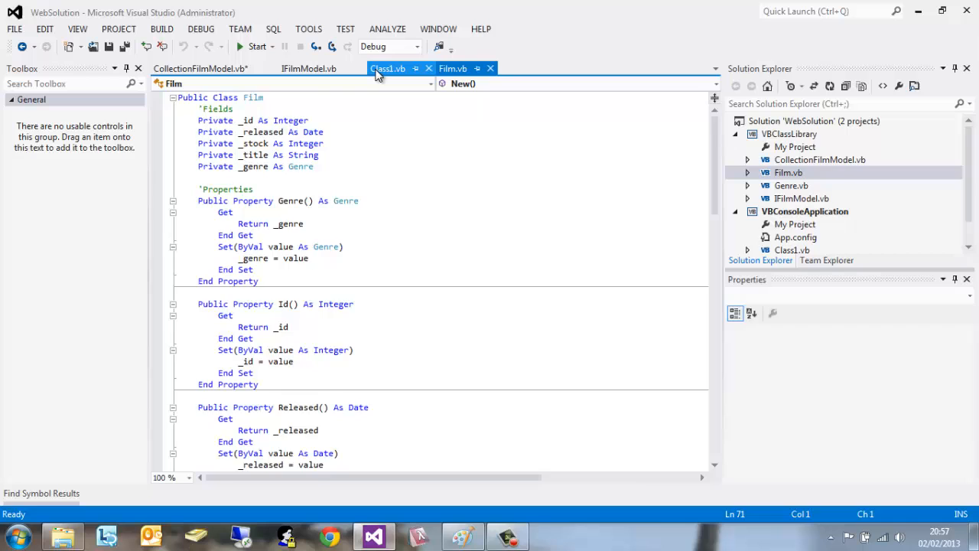
left_click(388, 68)
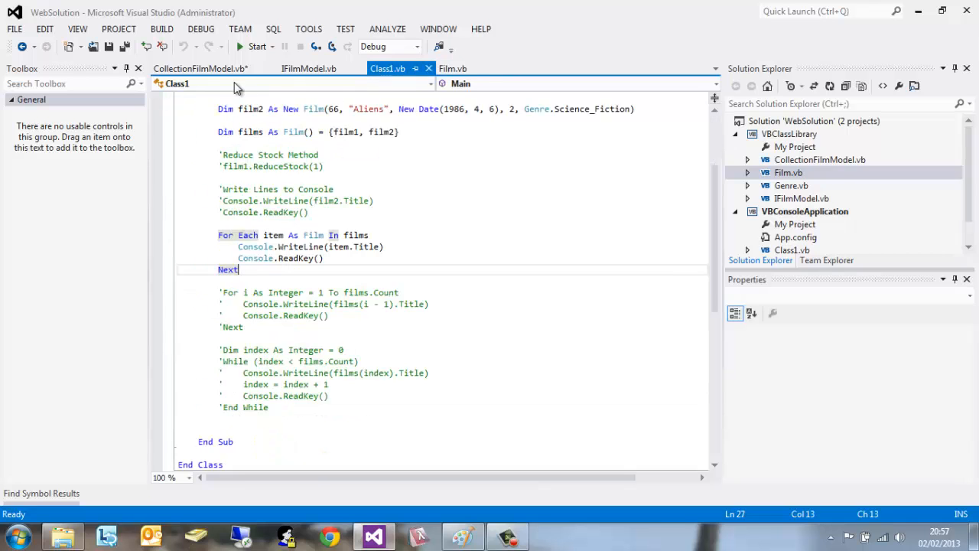
left_click(201, 68)
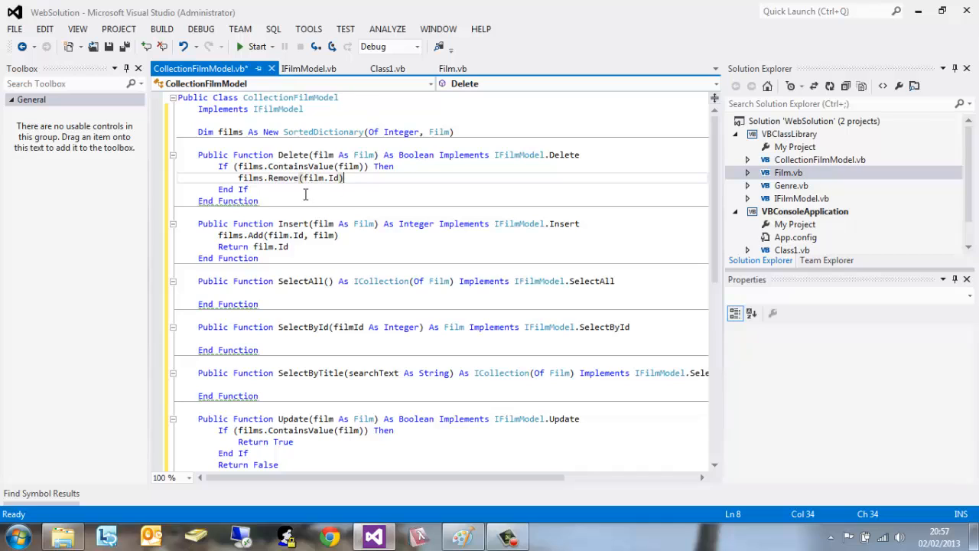
mouse_move(245, 189)
type("R")
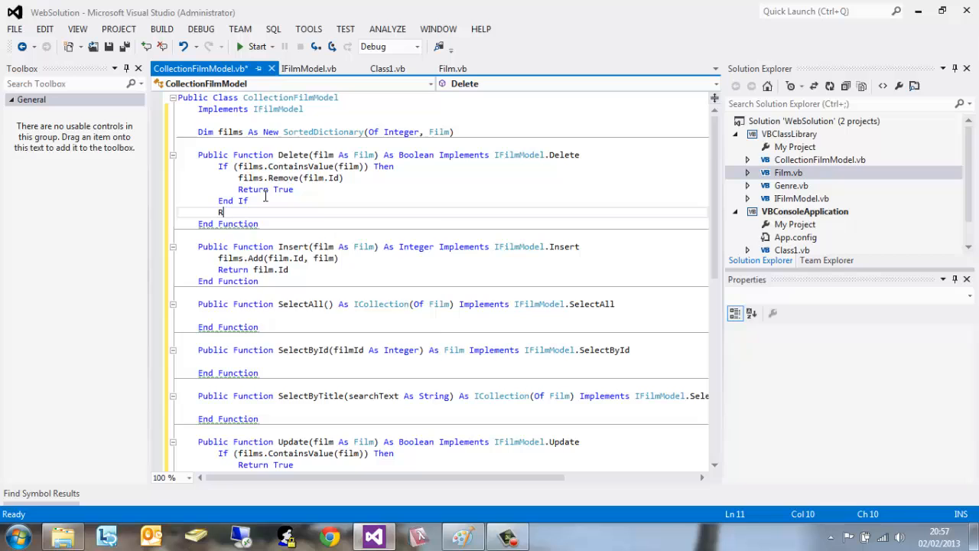
- Add Return True inside Delete's If block and Return False after End If
type("eturn False")
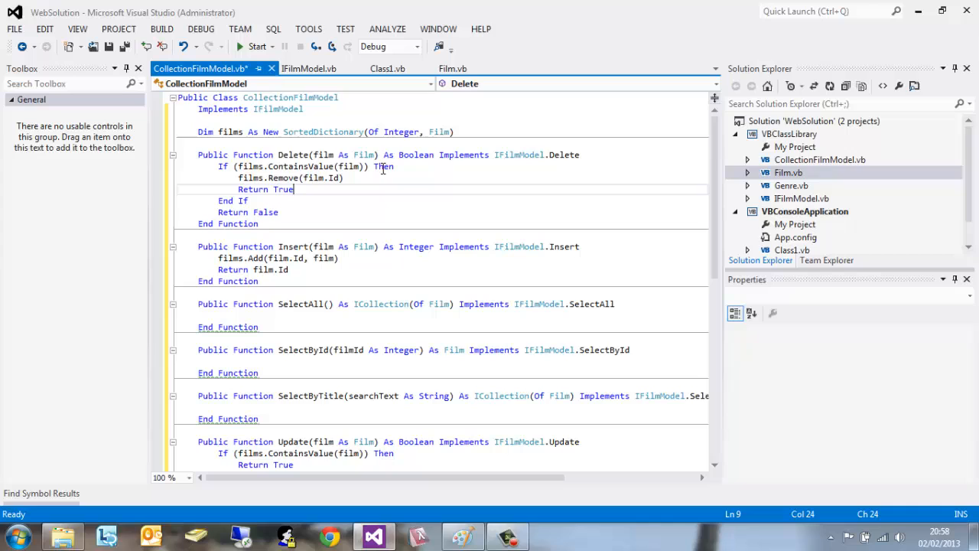
mouse_move(337, 177)
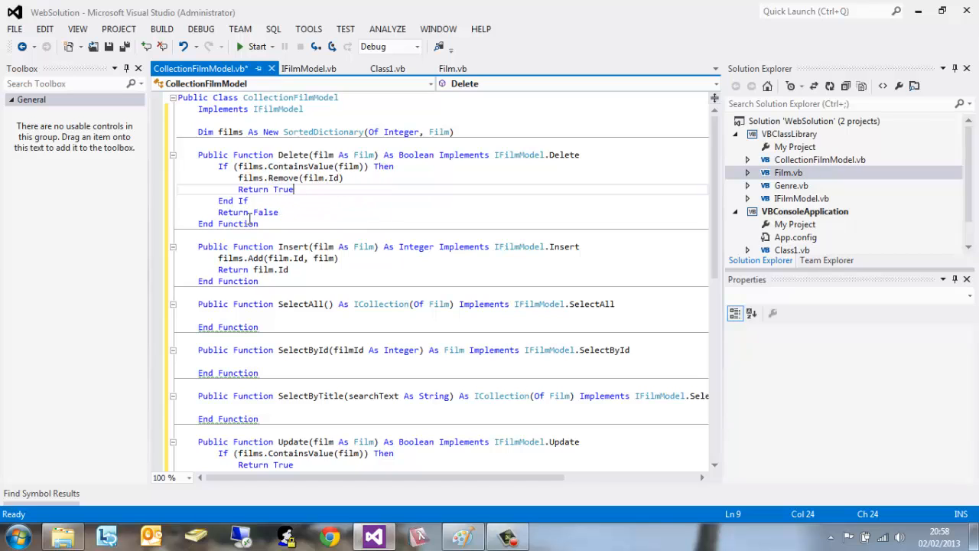
left_click(281, 212)
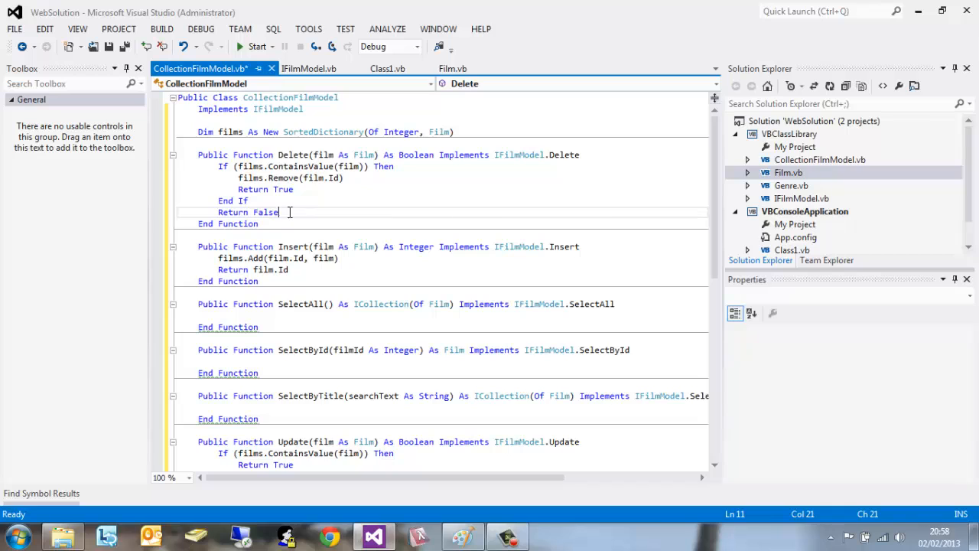
mouse_move(387, 263)
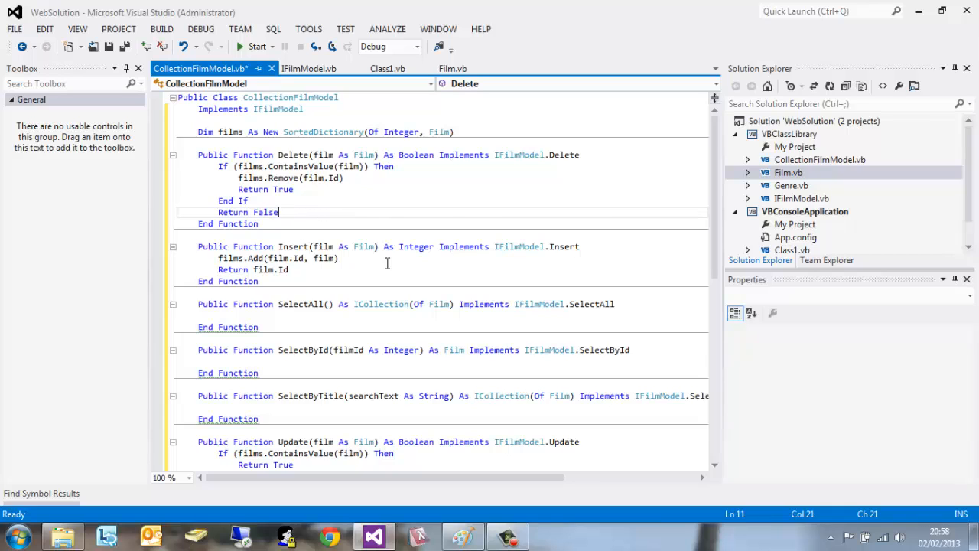
left_click(218, 315)
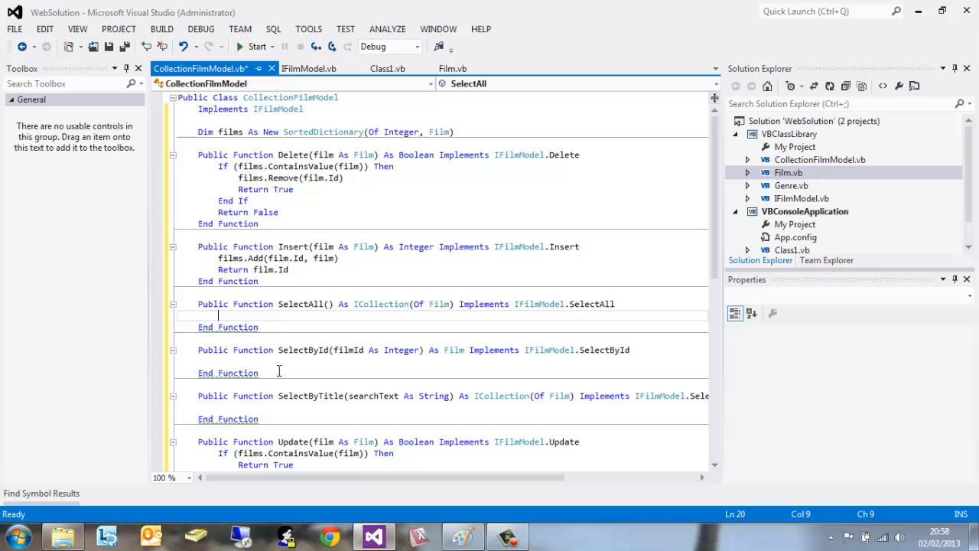
mouse_move(280, 328)
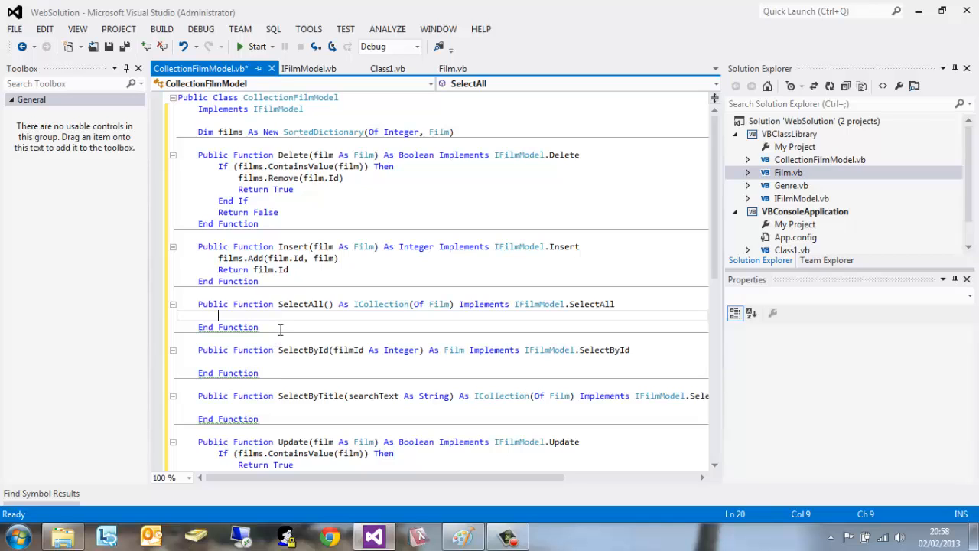
- Write Return films.Values as the SelectAll body, completing with IntelliSense
type("Return")
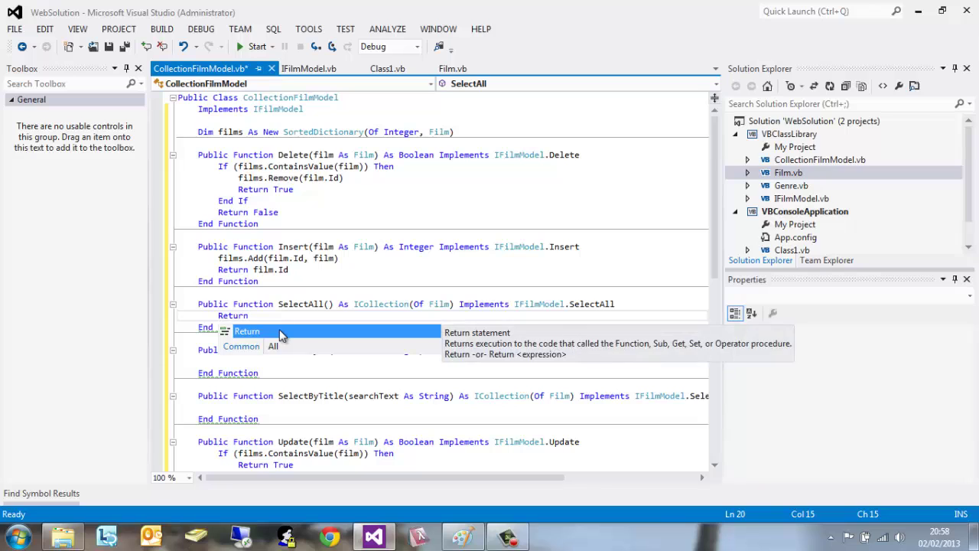
type("films")
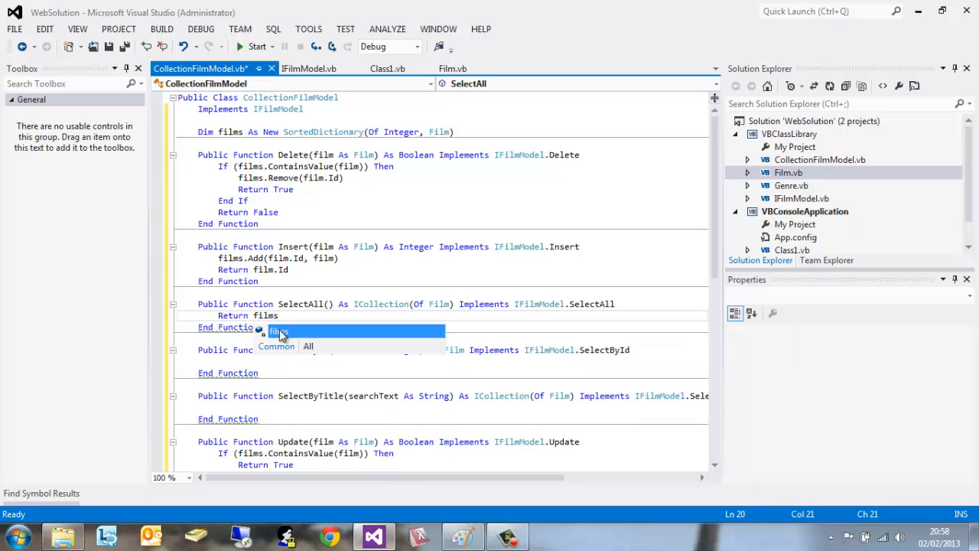
type(".values")
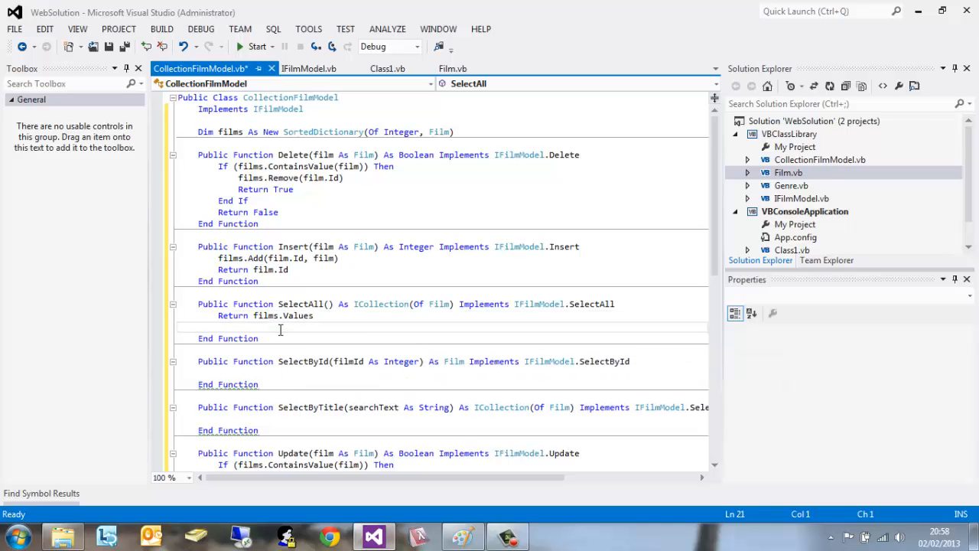
left_click(290, 361)
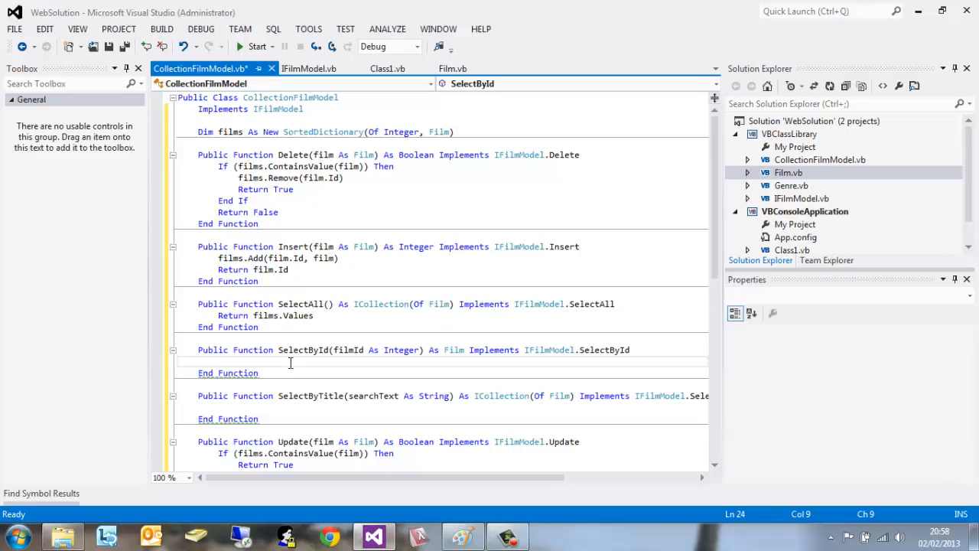
- Write Return films(filmId) as the SelectById body
type("R")
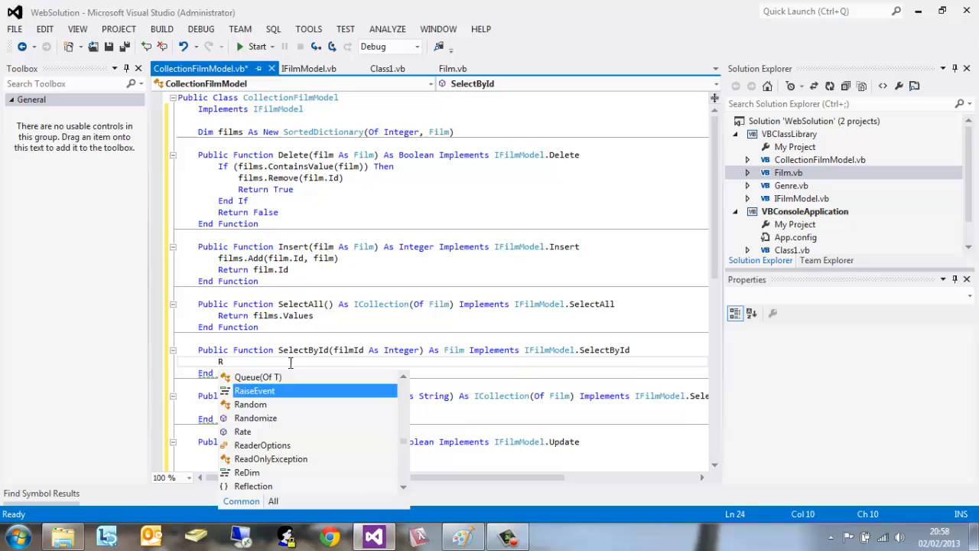
type("eturn films(Film.")
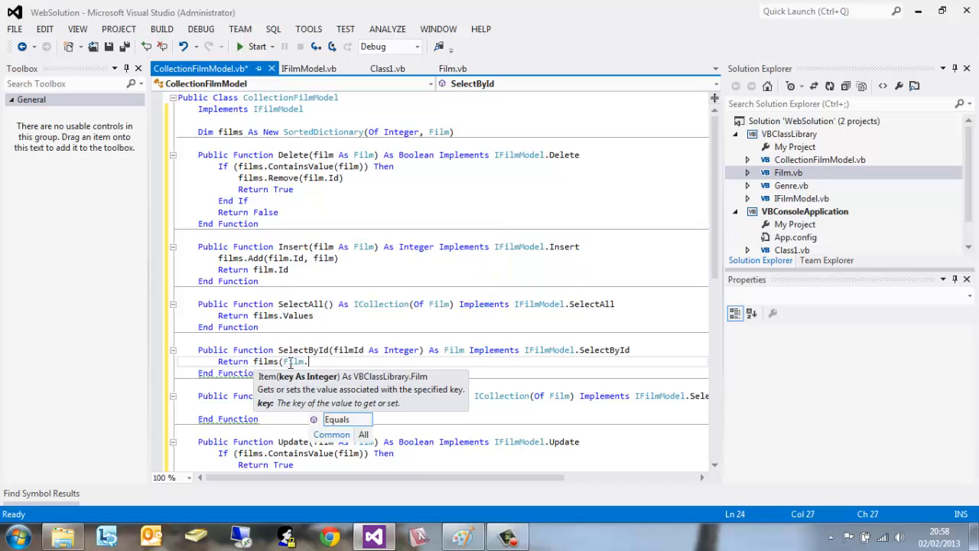
type("Id)")
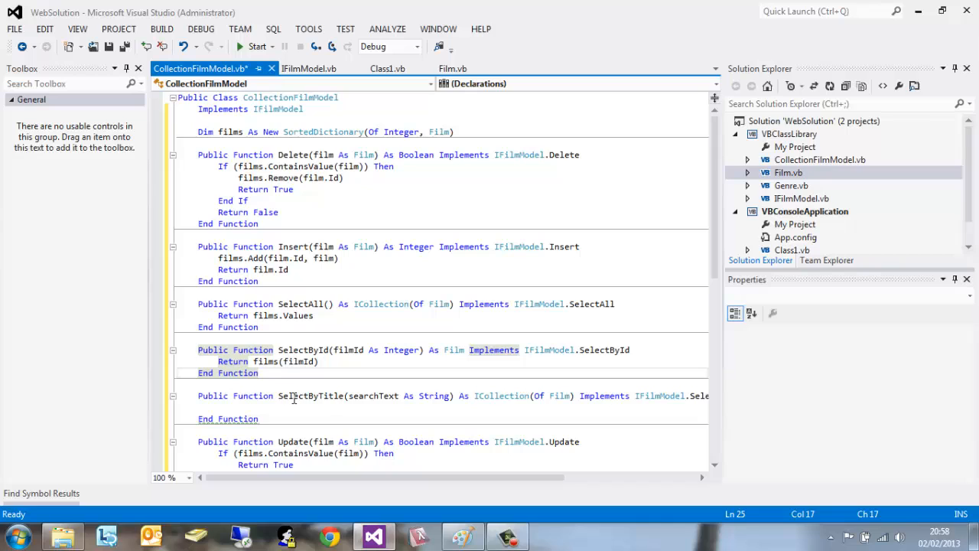
left_click(280, 407)
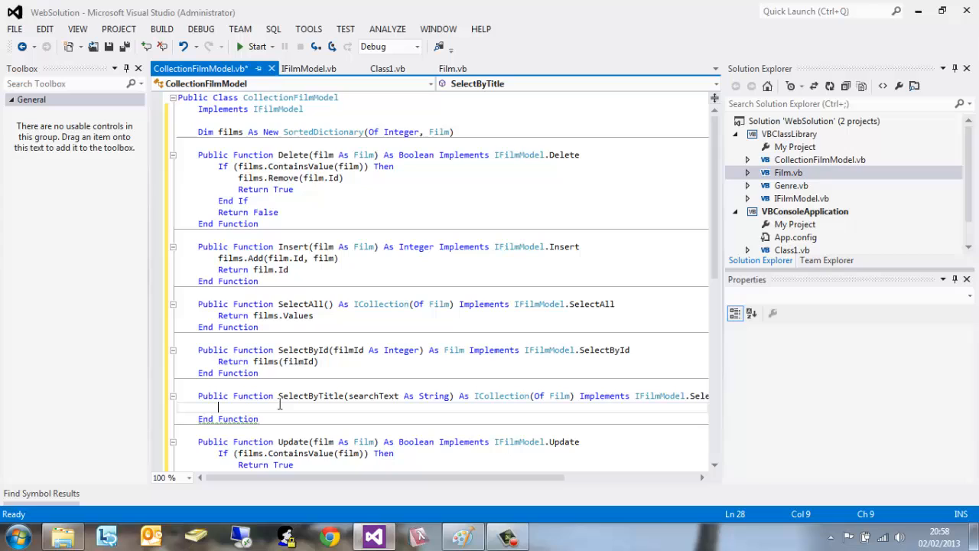
mouse_move(329, 418)
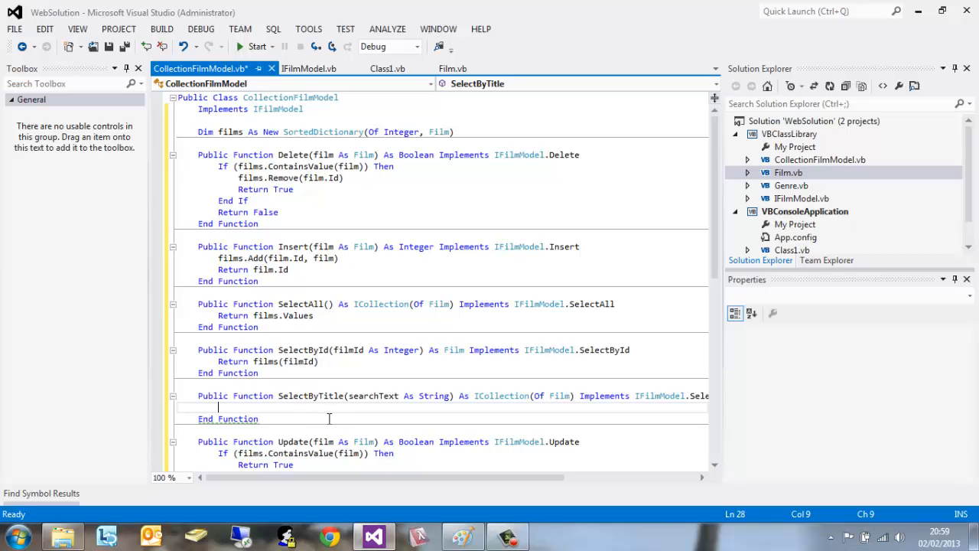
mouse_move(353, 401)
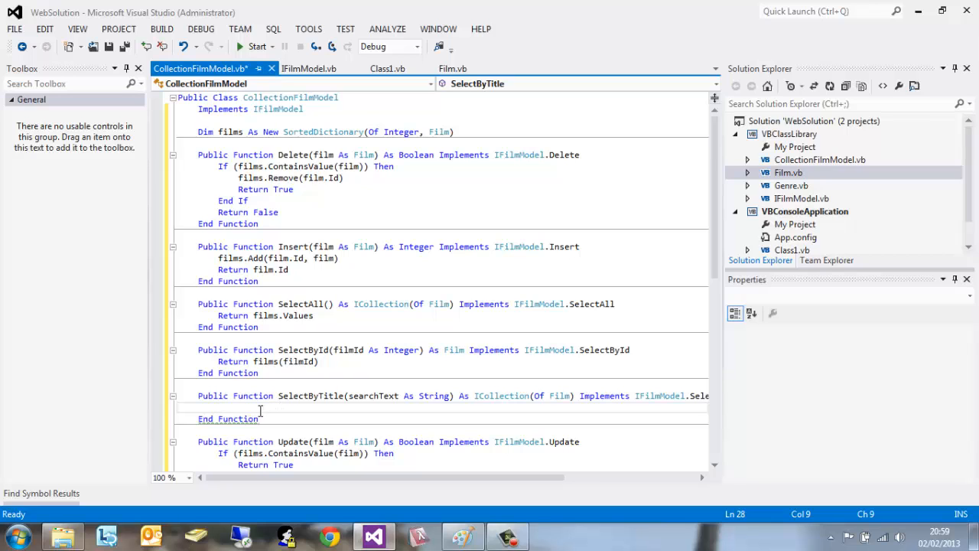
- Declare Dim matchingFilms As New List(Of Film) in SelectByTitle
type("Dim")
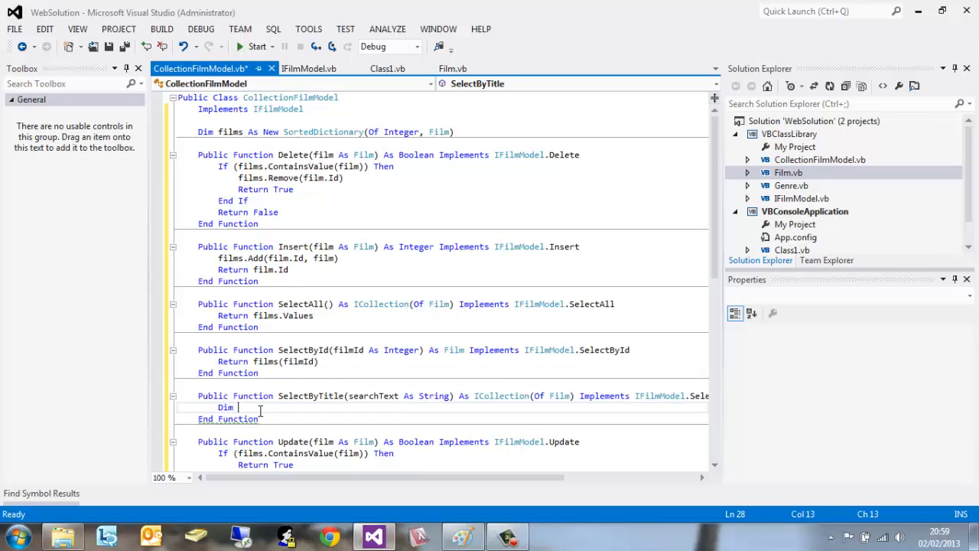
type("match")
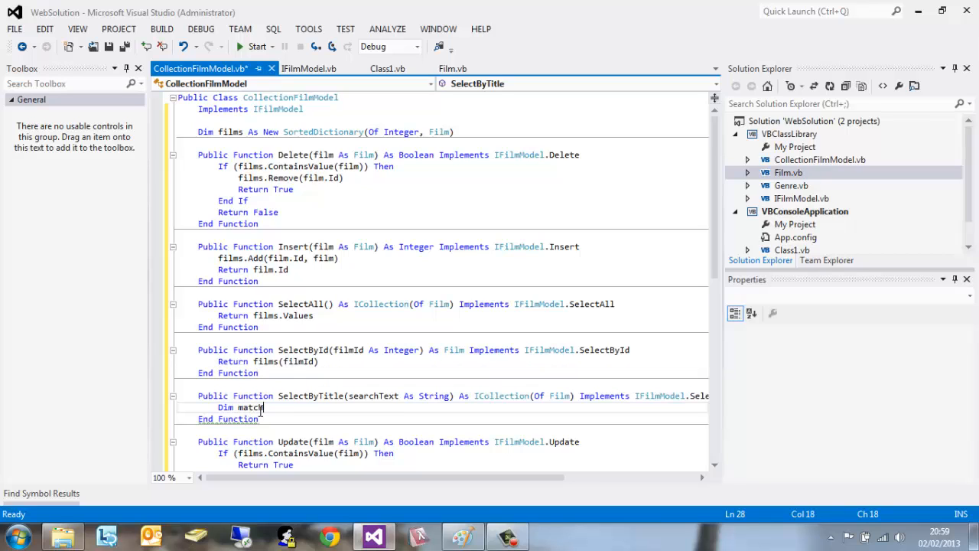
type("ingGi")
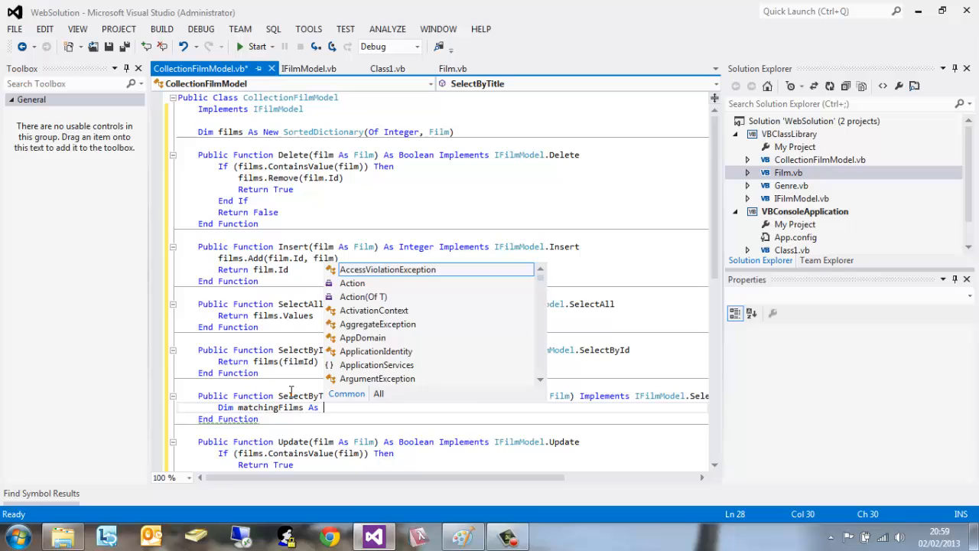
type("New List")
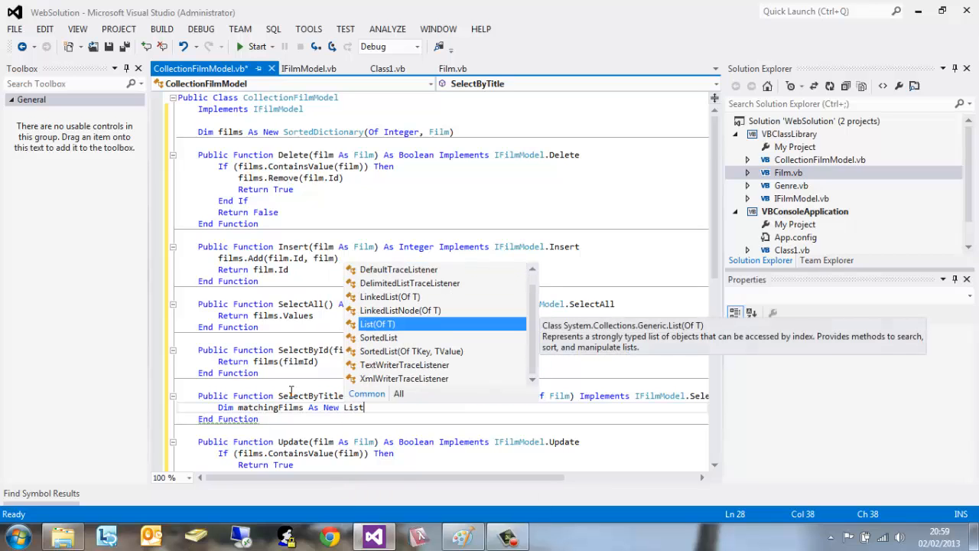
mouse_move(379, 351)
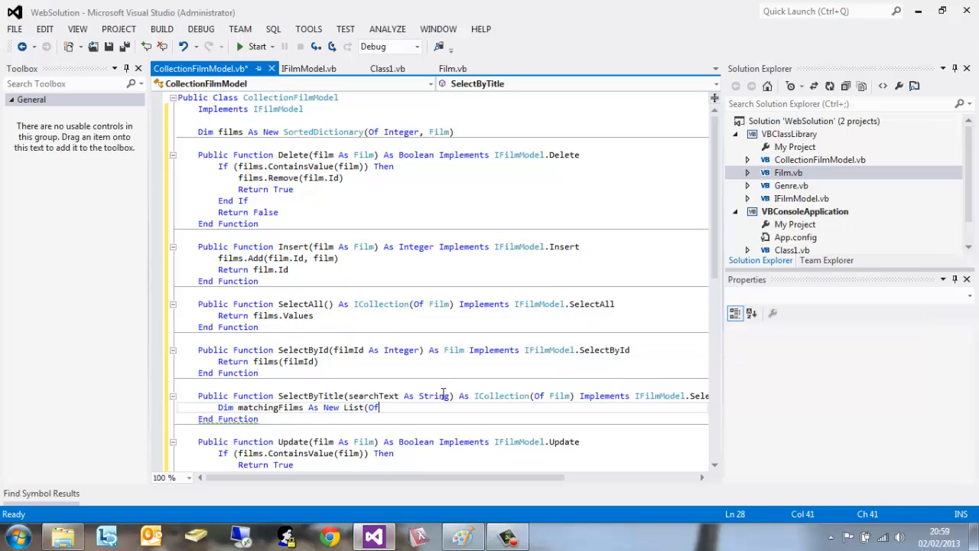
type("Film")
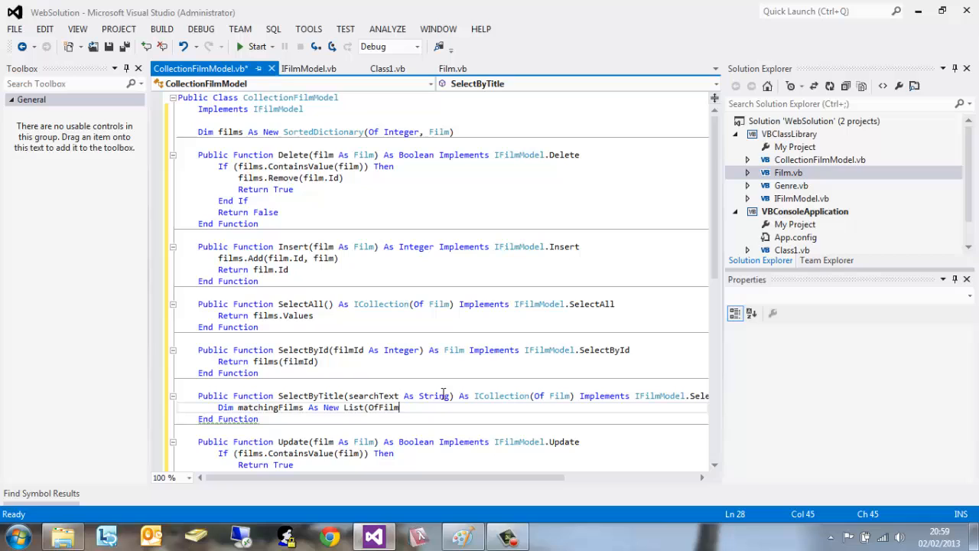
type("(")
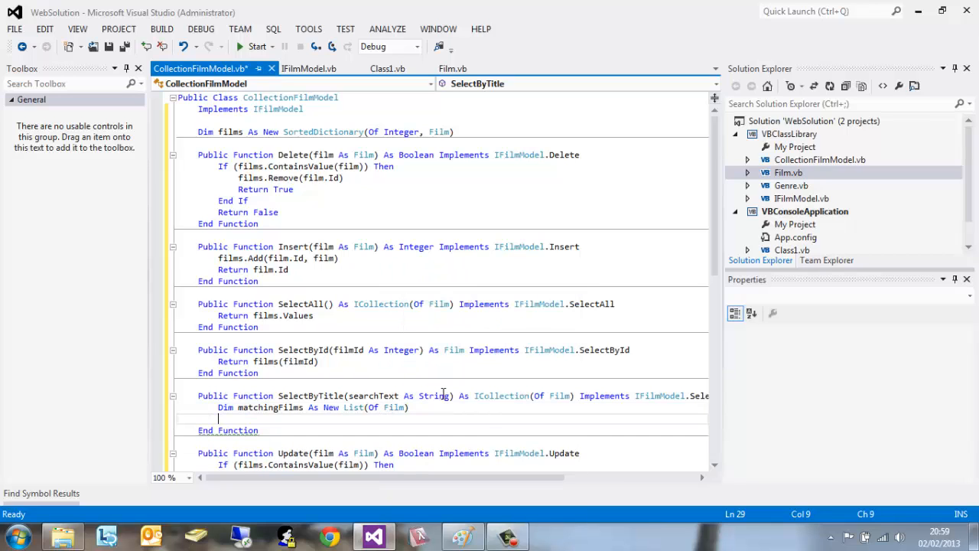
- Write the header 'For Each kv As KeyValuePair(Of Integer, Film) In films' in SelectByTitle
type("For Each")
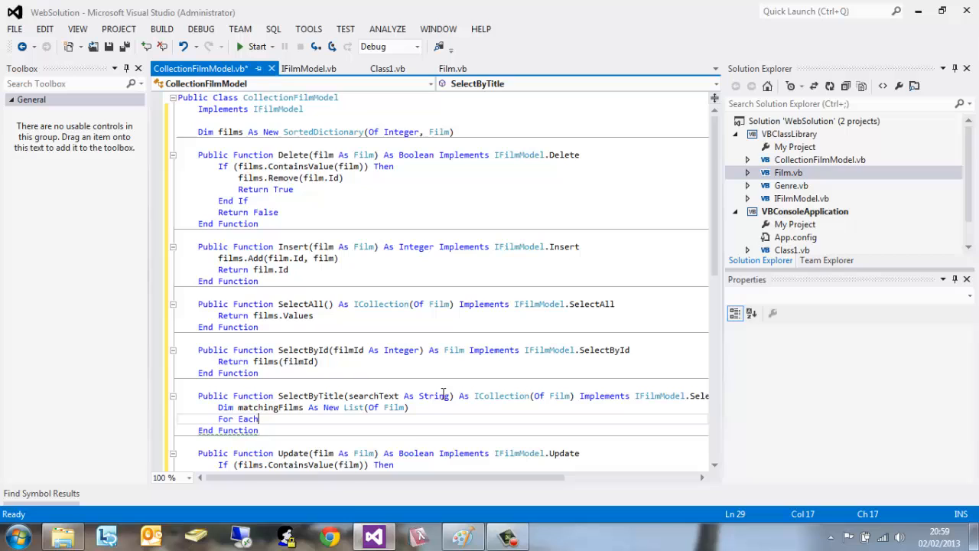
type("kv")
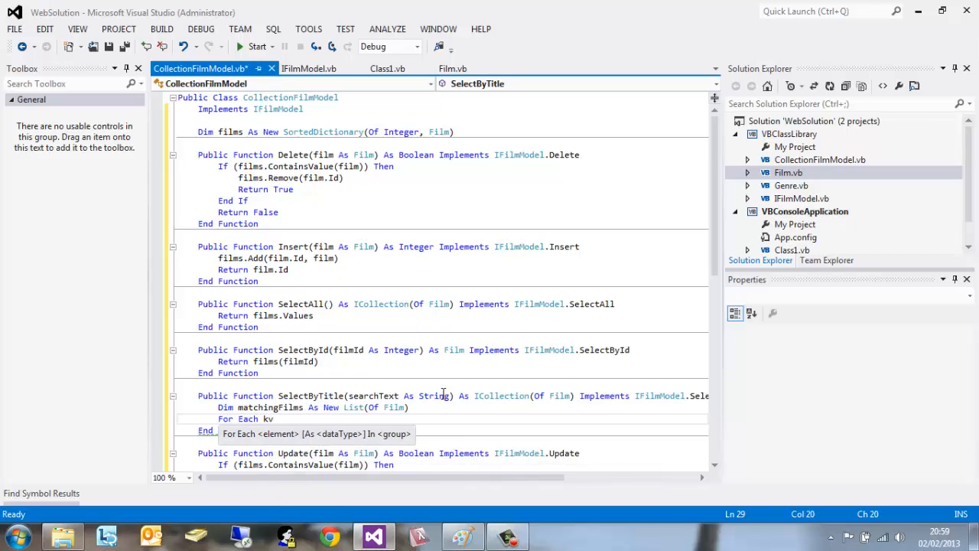
type("As")
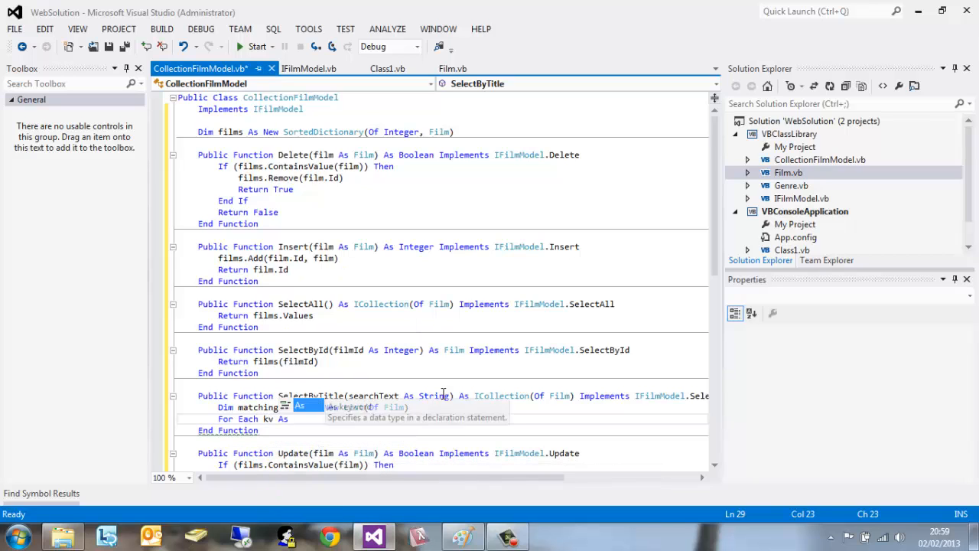
type("Key")
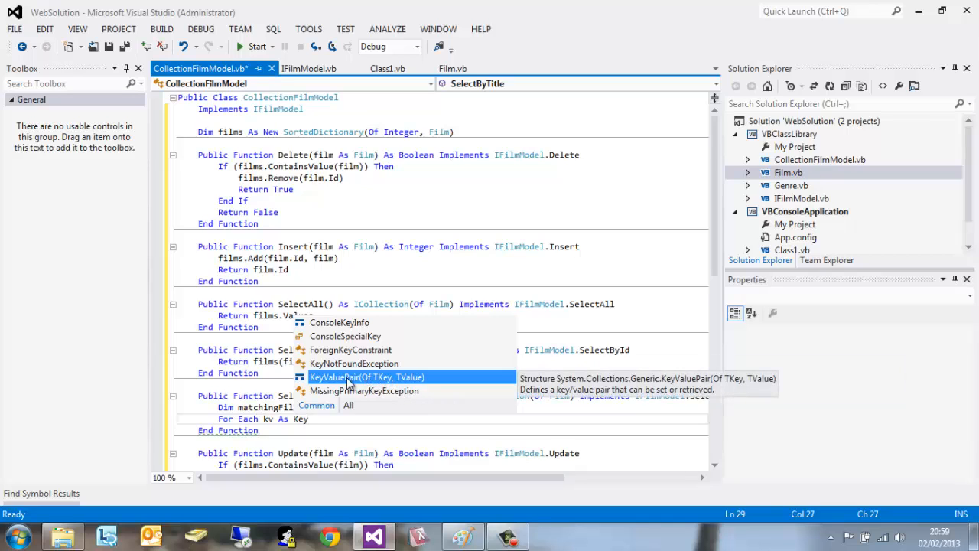
mouse_move(411, 385)
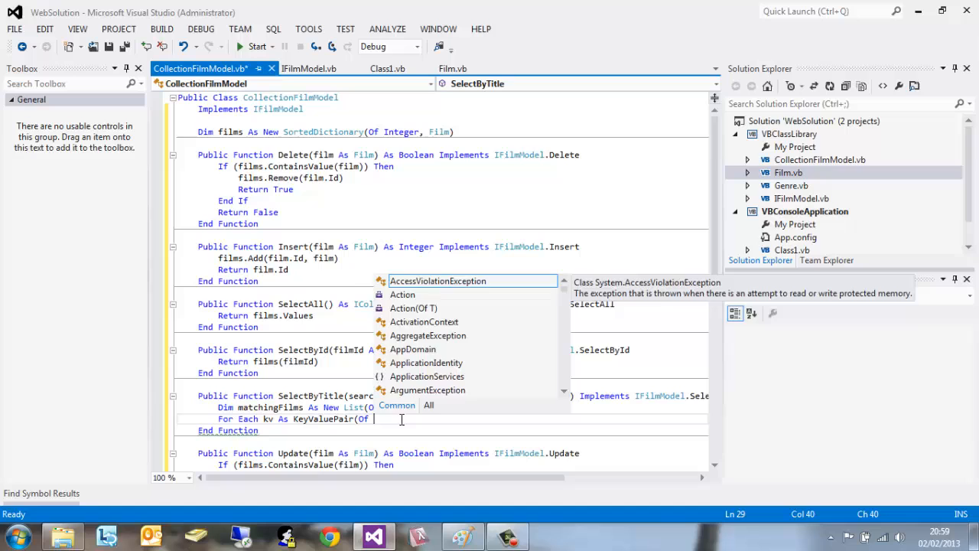
type("Integer, Film)")
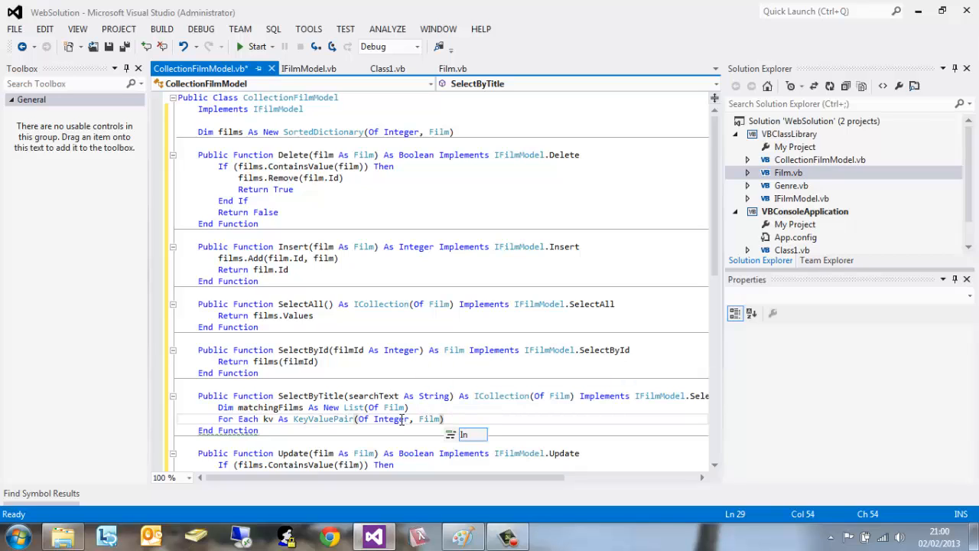
type("In")
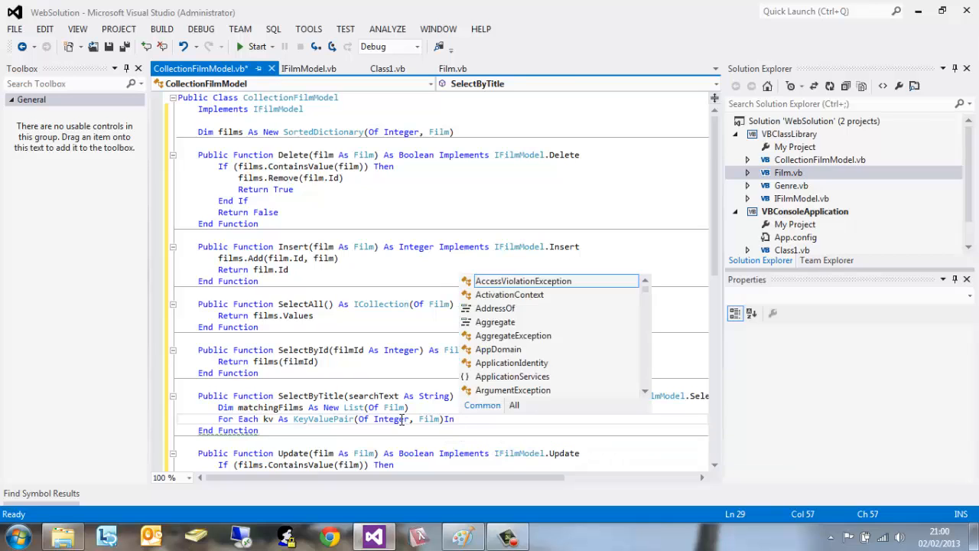
type("films")
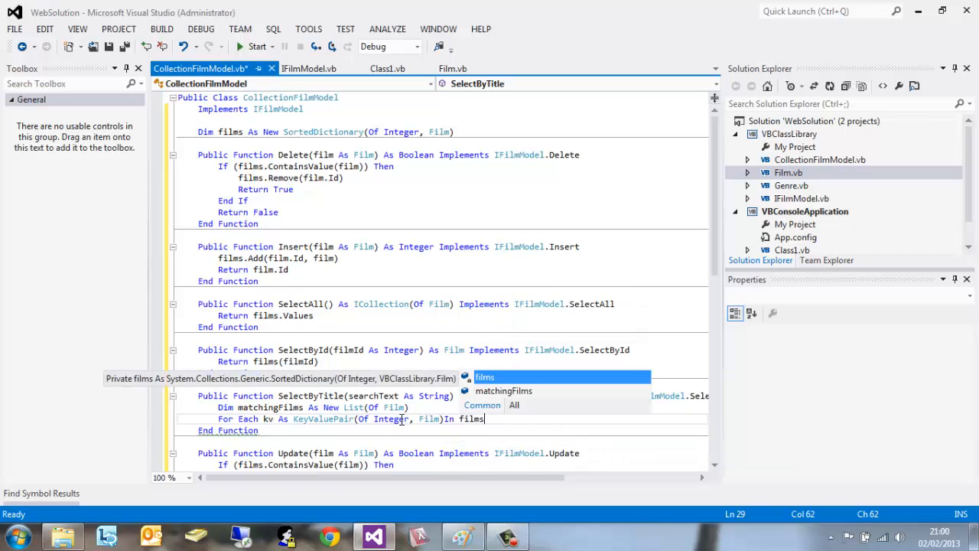
- In the loop body, add kv.Value to matchingFilms when kv.Value.Title contains searchText
key("Return")
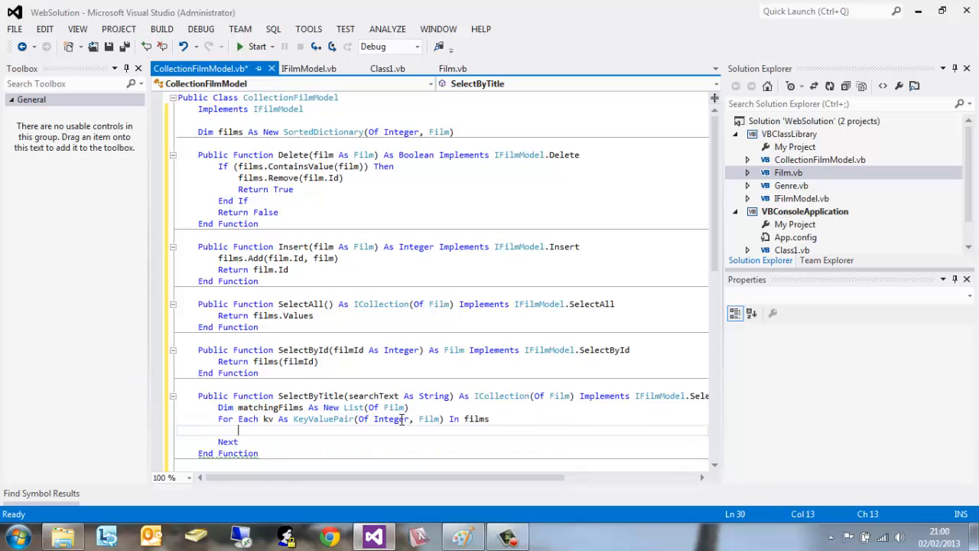
type("If")
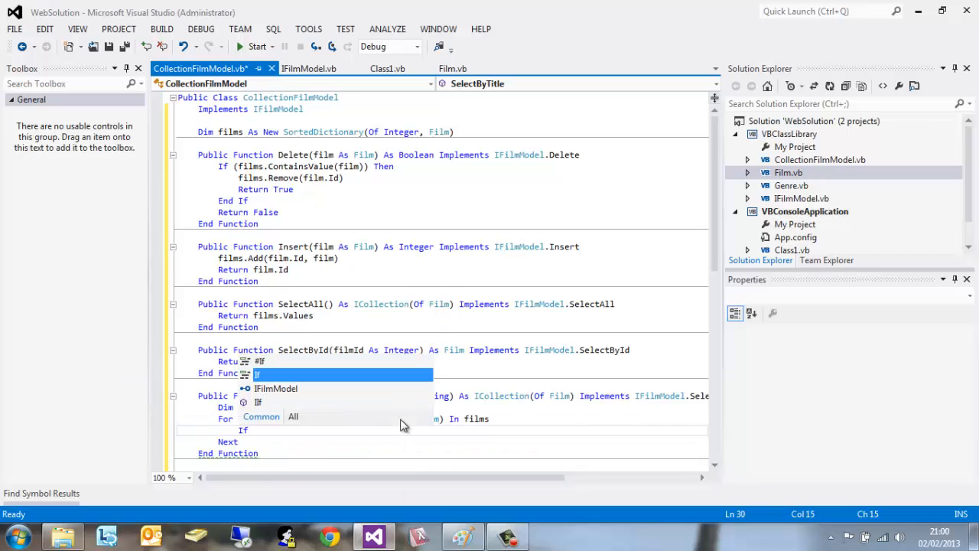
type("m")
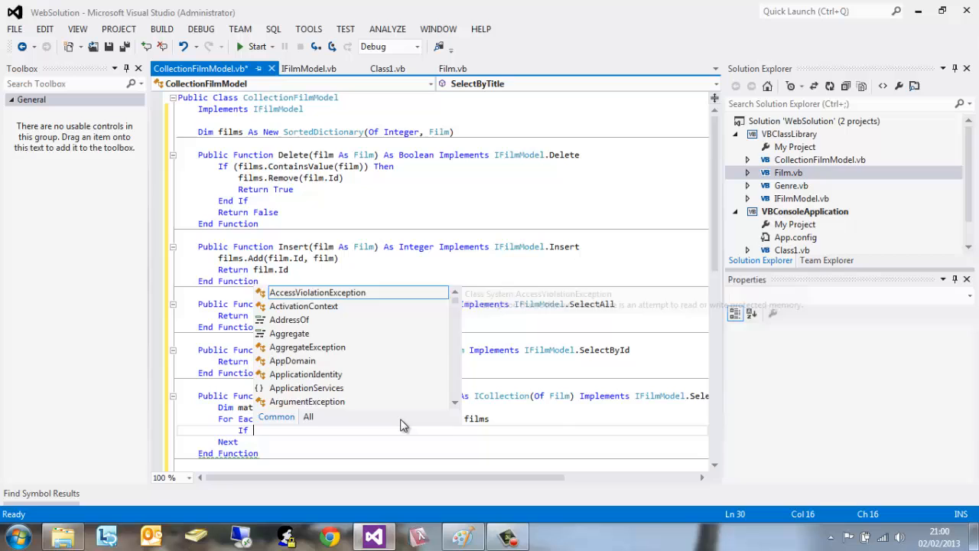
type("kv.")
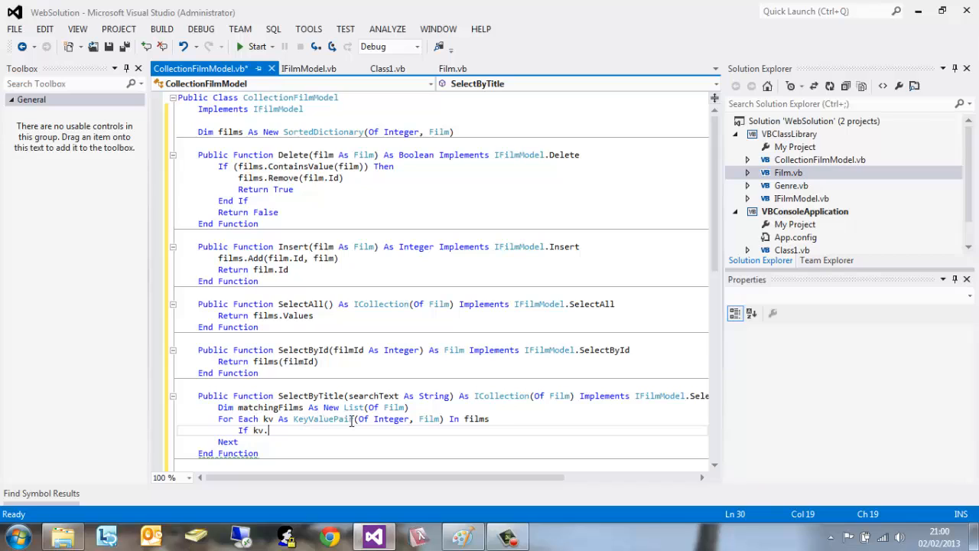
mouse_move(300, 430)
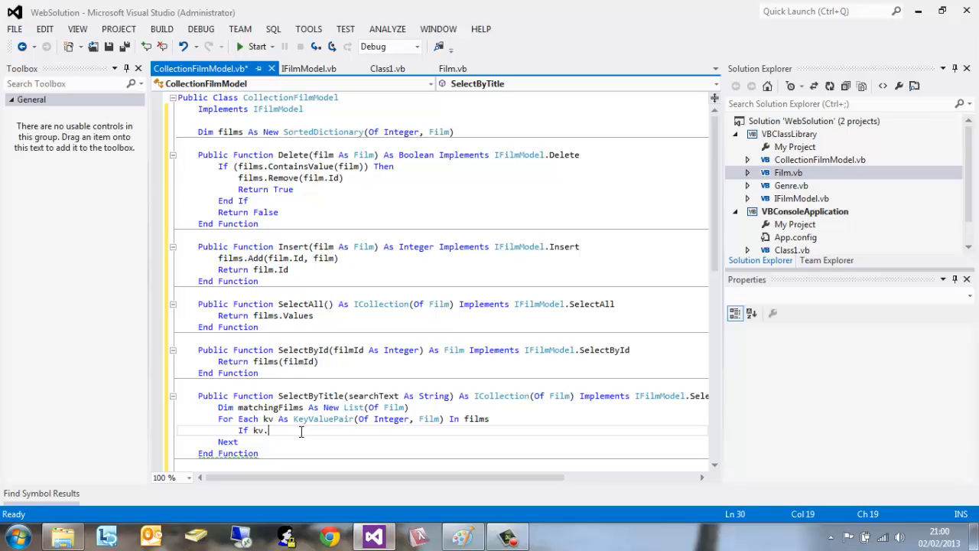
type("Val")
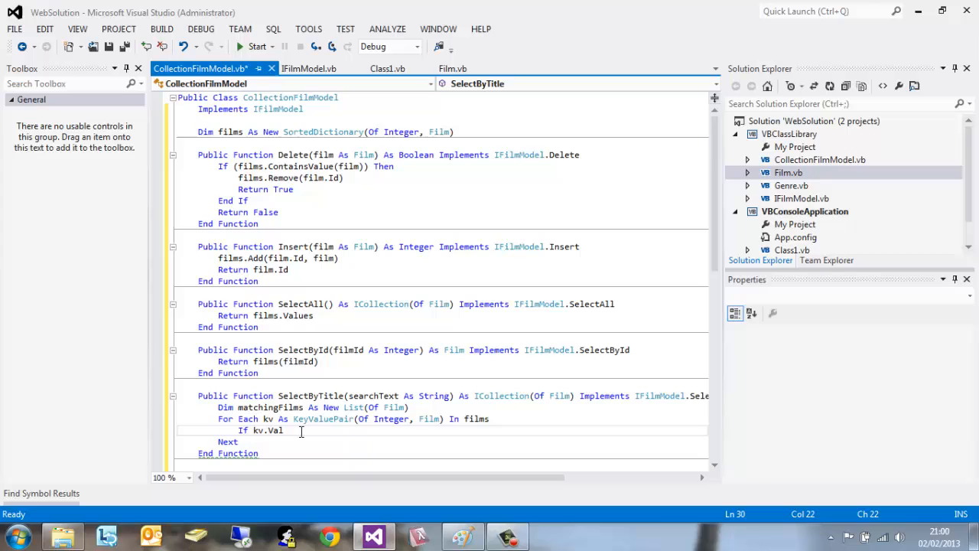
type("ue")
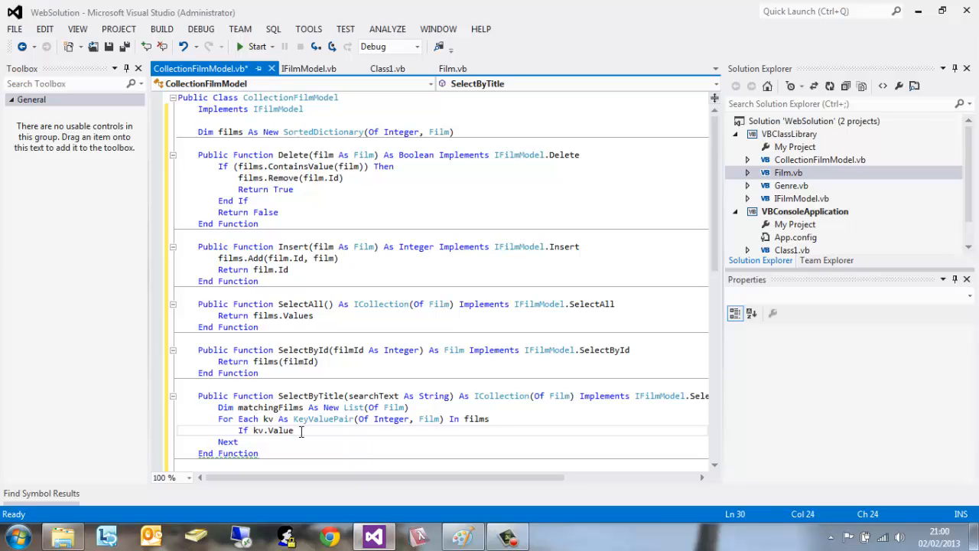
type(".Title.Contains(searchTe")
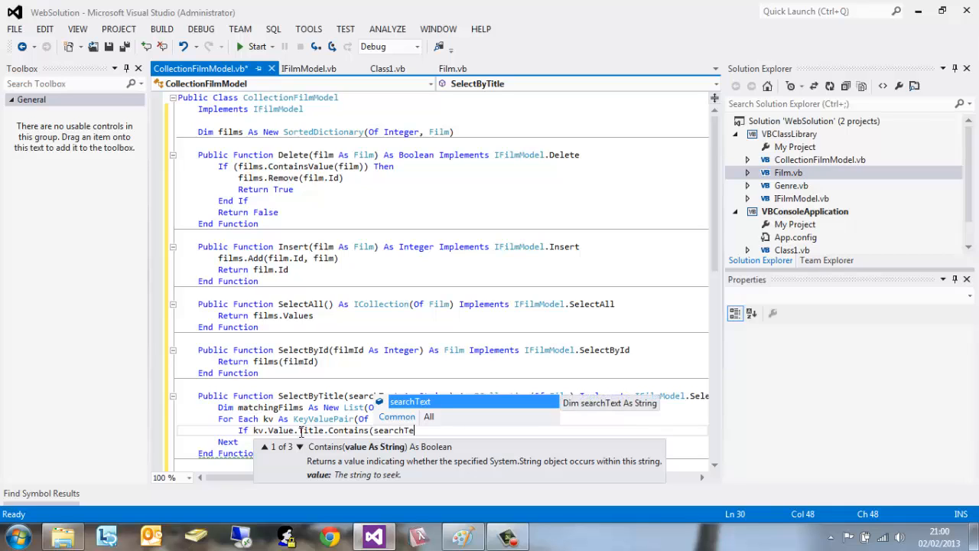
type("xt)")
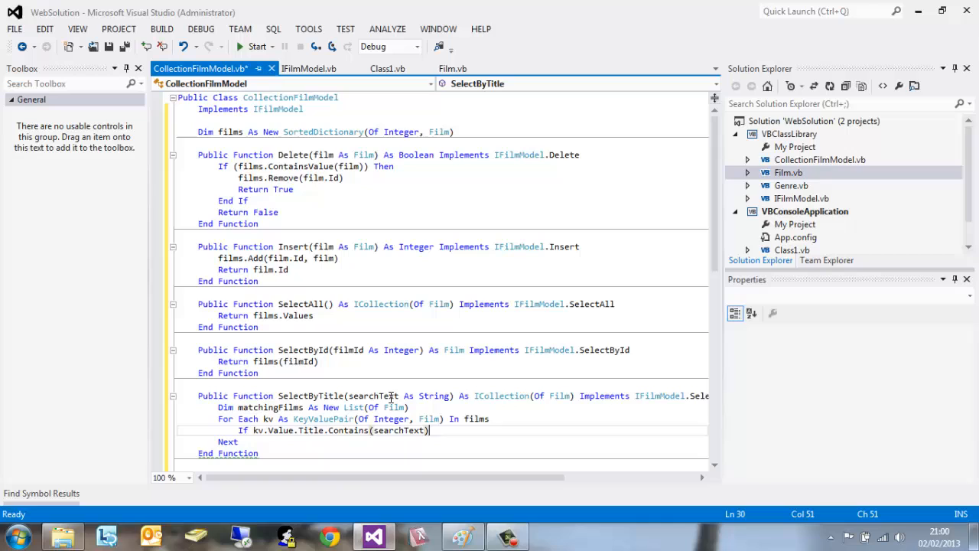
mouse_move(356, 395)
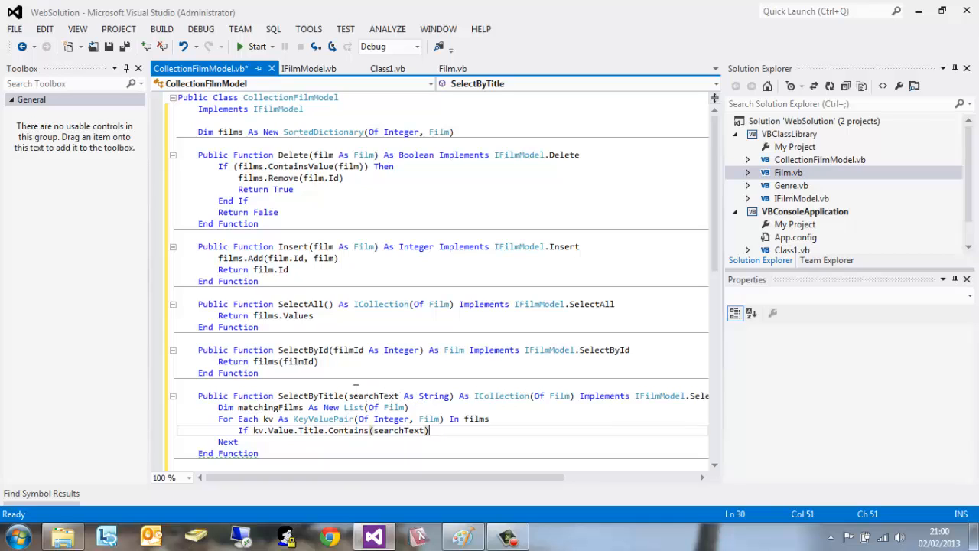
mouse_move(392, 399)
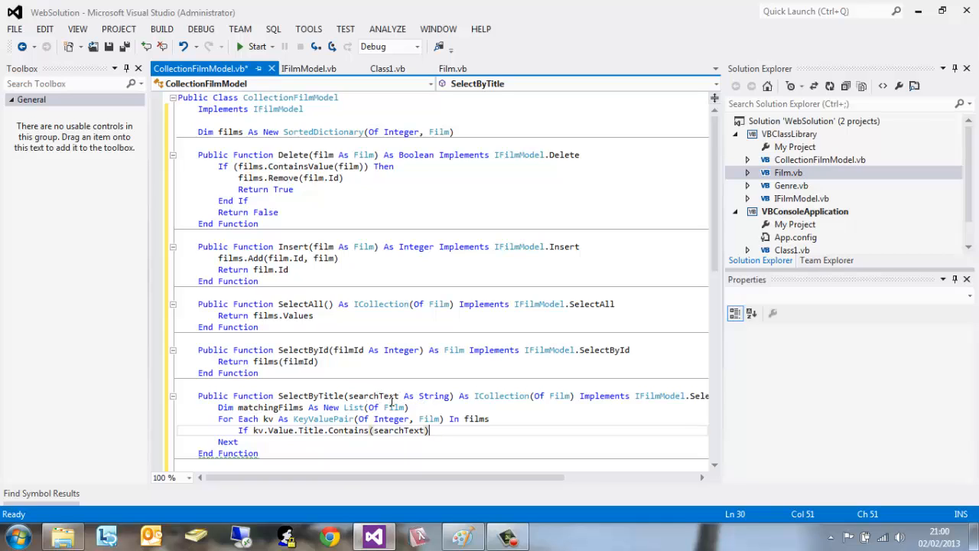
type("Then")
type("matchingFilms")
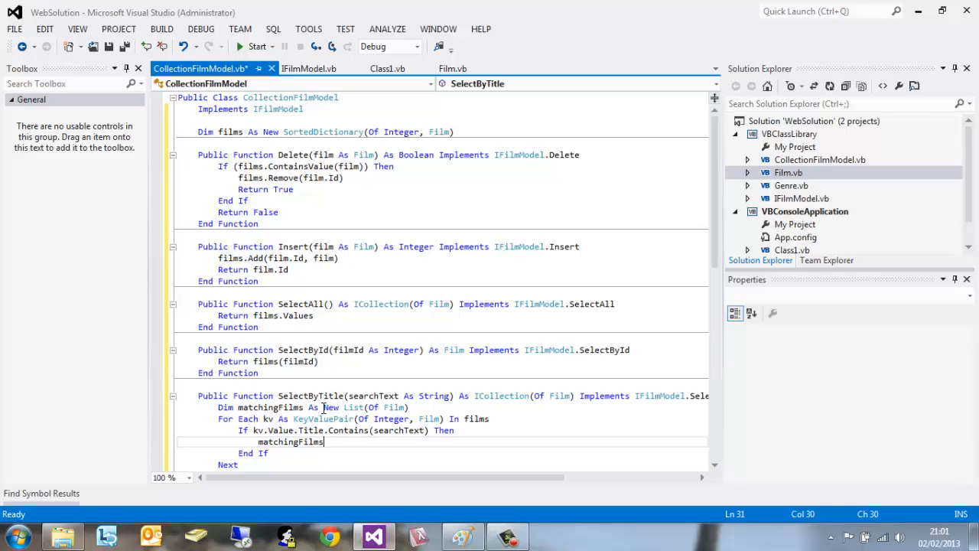
mouse_move(381, 450)
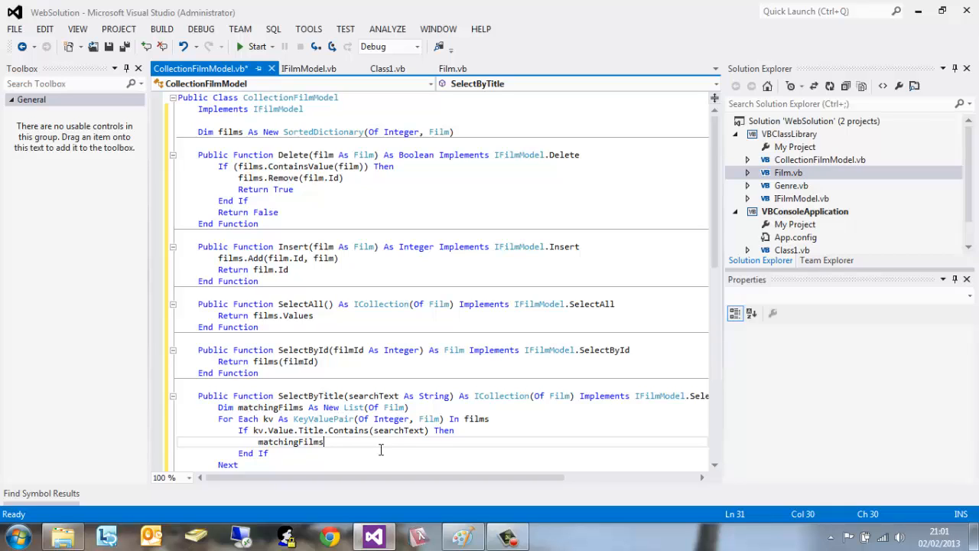
mouse_move(364, 445)
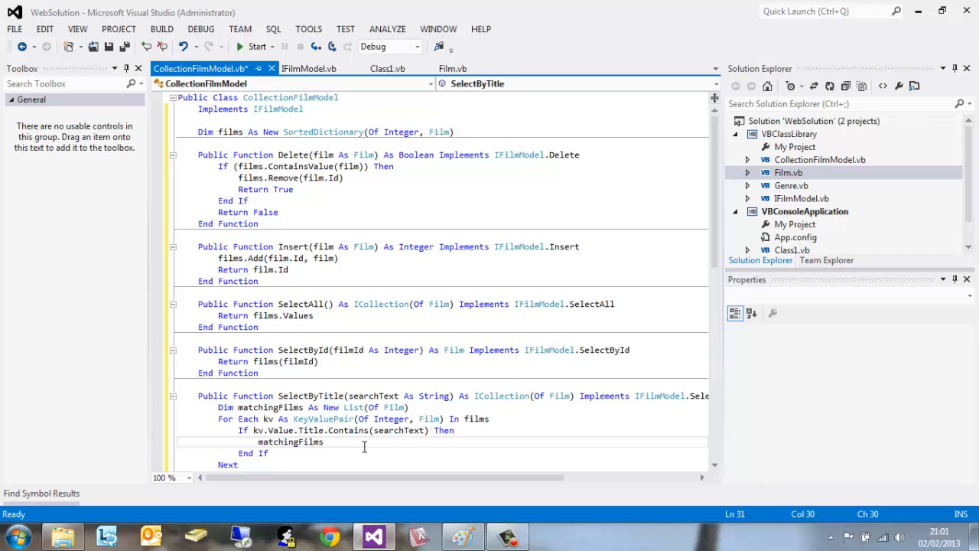
type(".Add(")
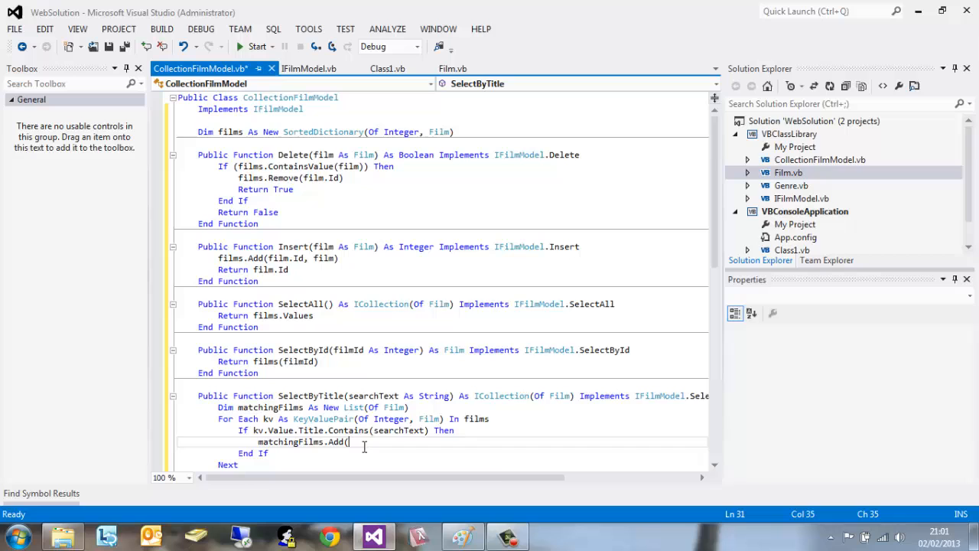
type("kv.Value)")
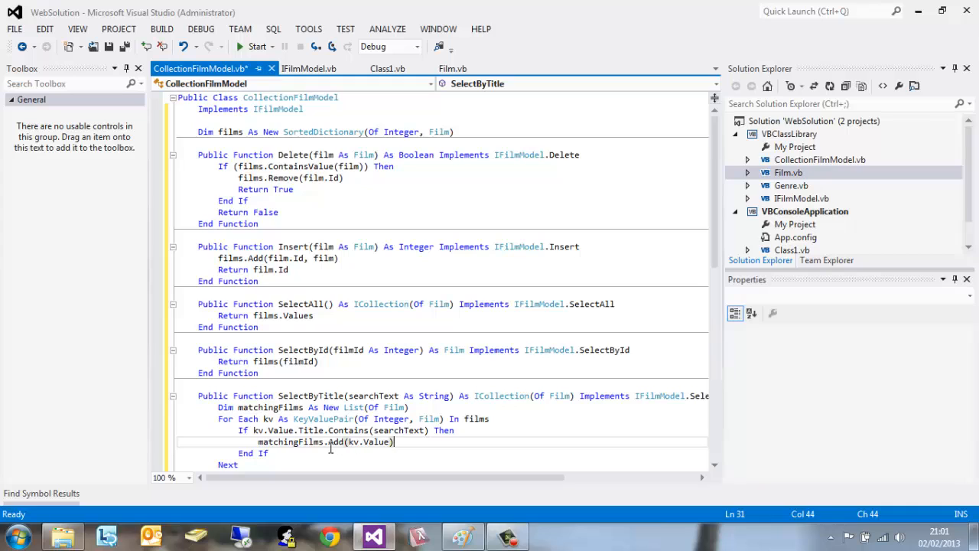
left_click(290, 464)
type("Return")
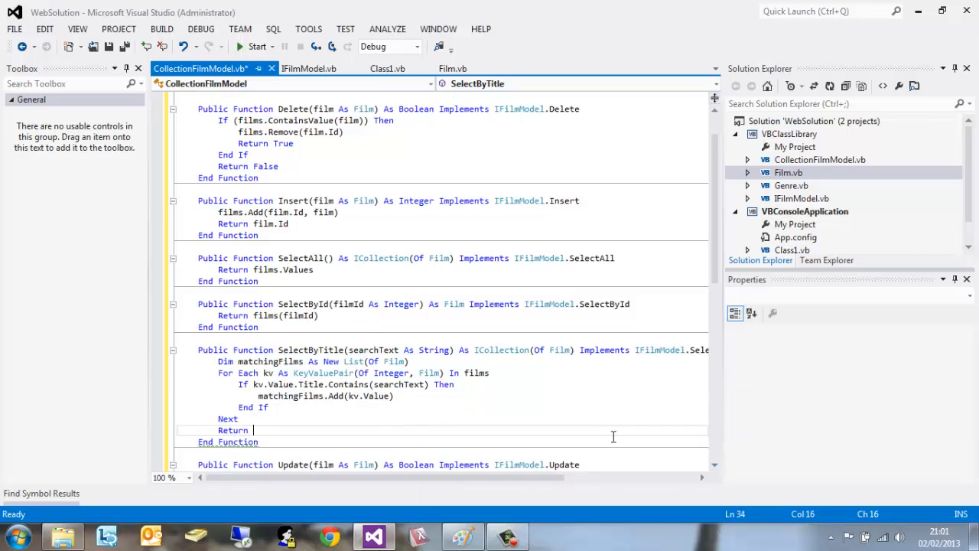
- Add 'Return matchingFilms' after the loop and scroll through the class code
type("matchi")
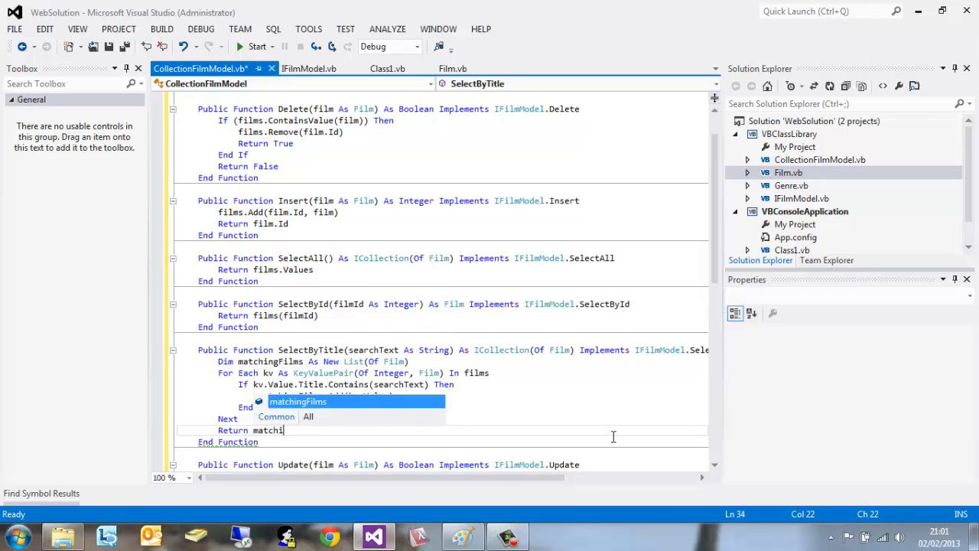
type("ngFilms")
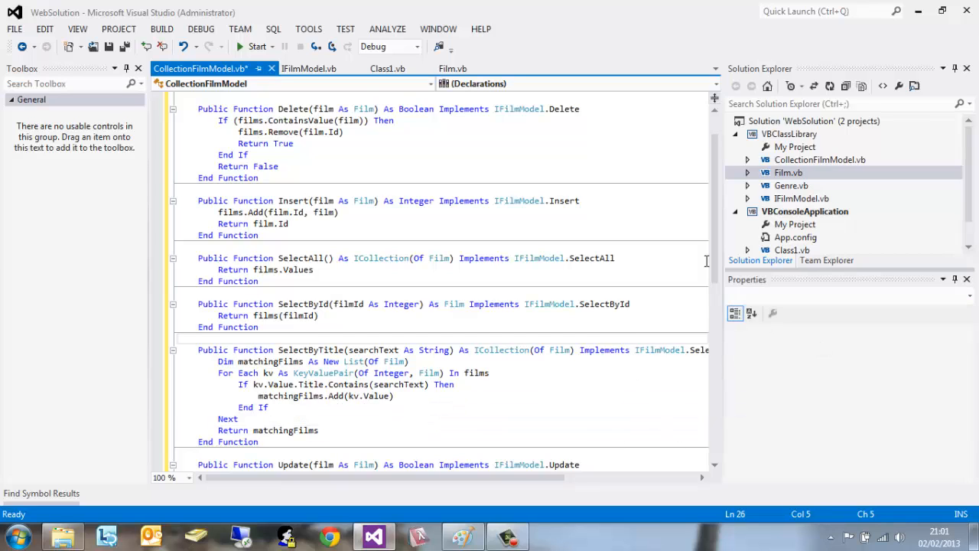
scroll("down", 3)
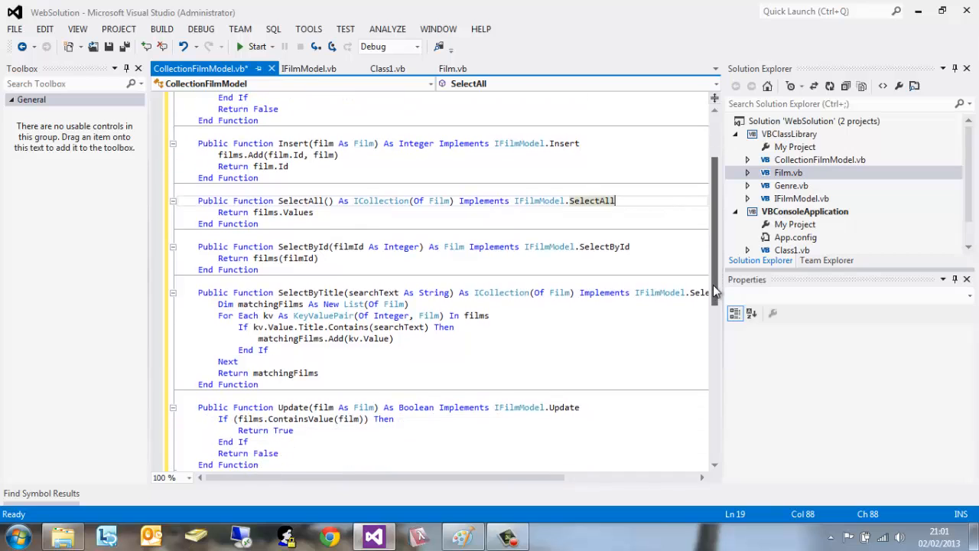
scroll("up", 3)
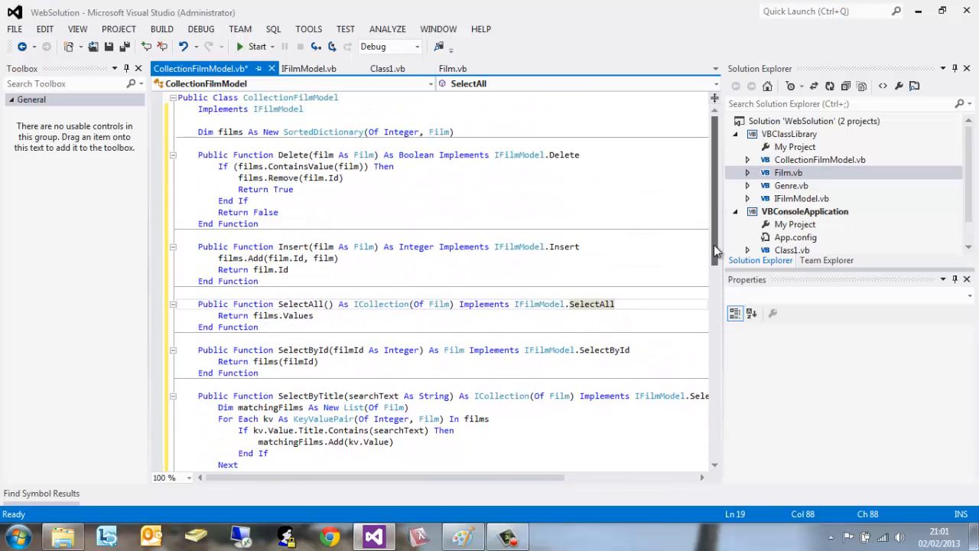